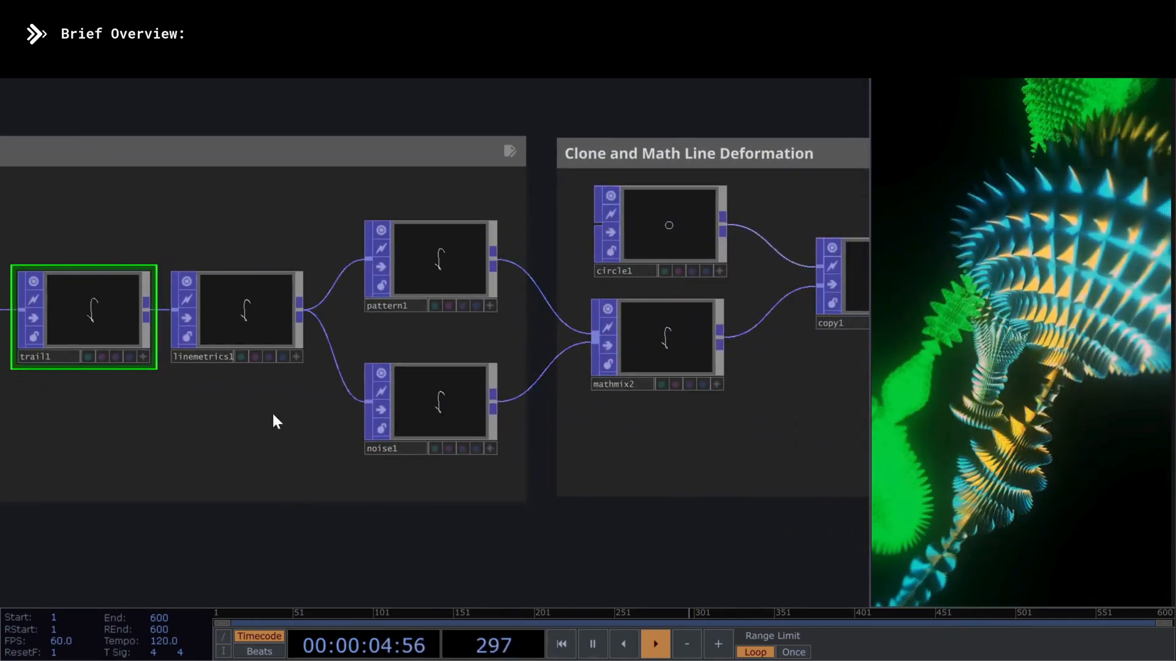
- Browse the community page content, selecting the circle-cloning step along the way
{"action": "left_click", "coordinate": [447, 408]}
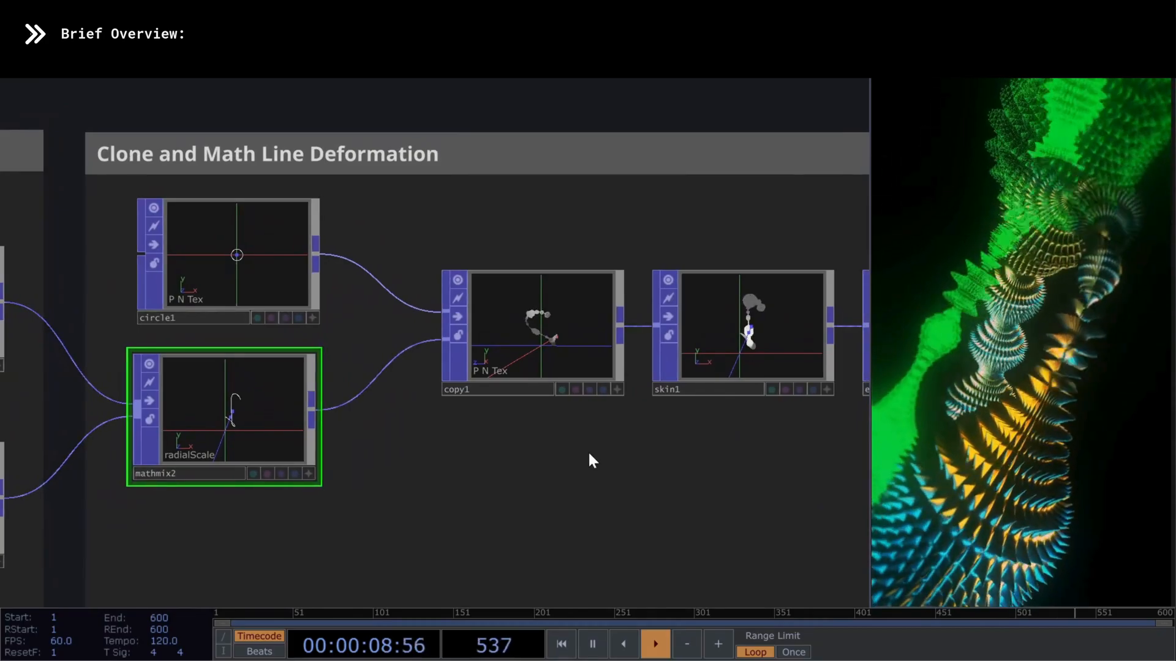
{"action": "left_click", "coordinate": [532, 334]}
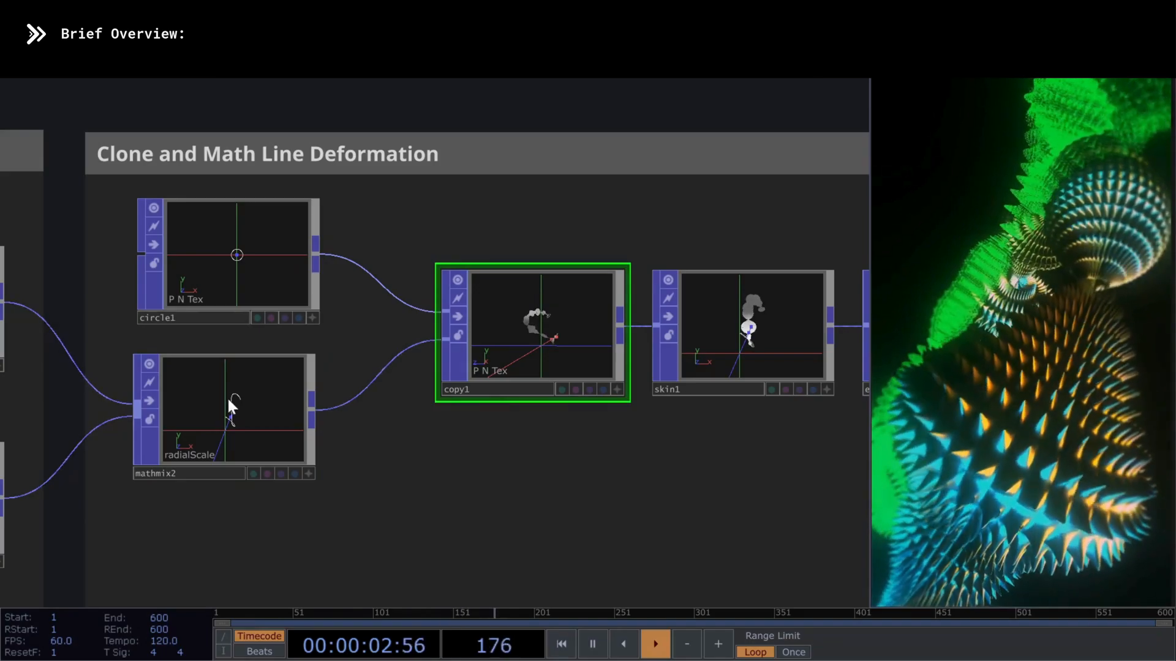
{"action": "mouse_move", "coordinate": [672, 457]}
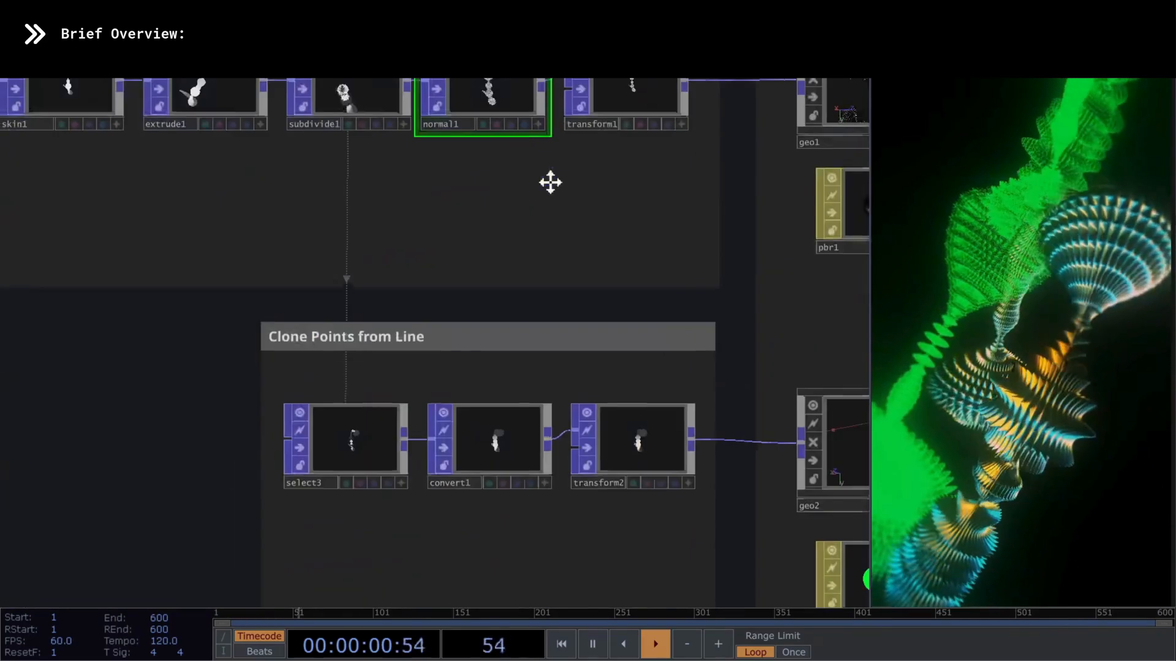
{"action": "left_click", "coordinate": [353, 438]}
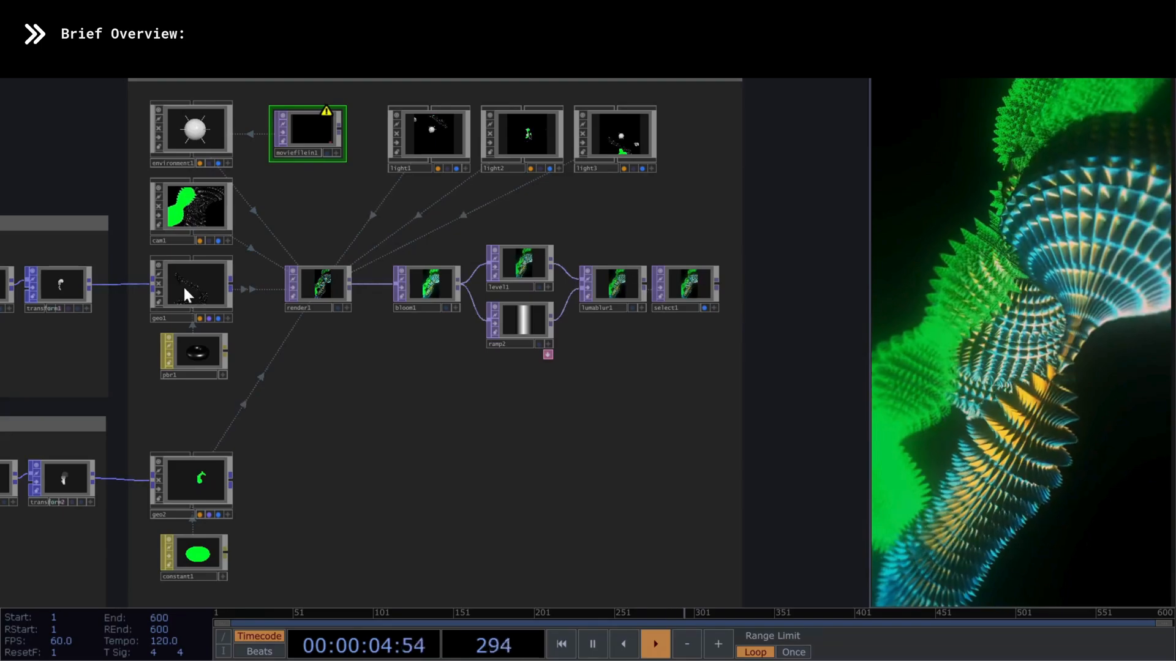
{"action": "left_click", "coordinate": [190, 287]}
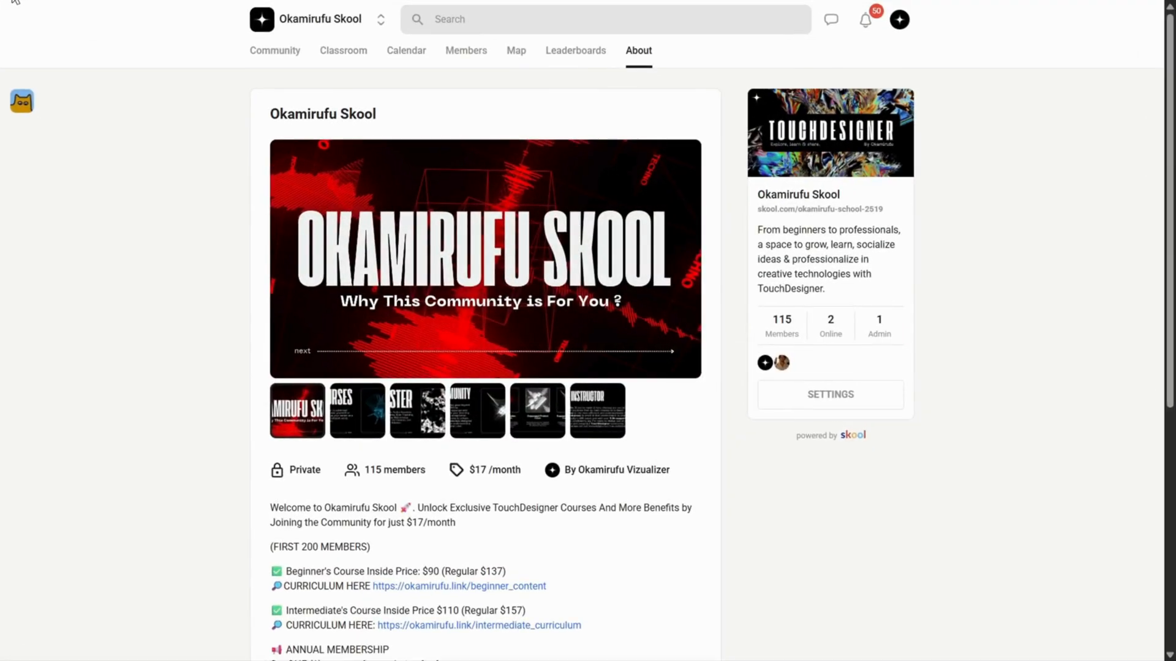
- Highlight the community name heading and show the Your Instructor slide of the slideshow
{"action": "double_click", "coordinate": [288, 114]}
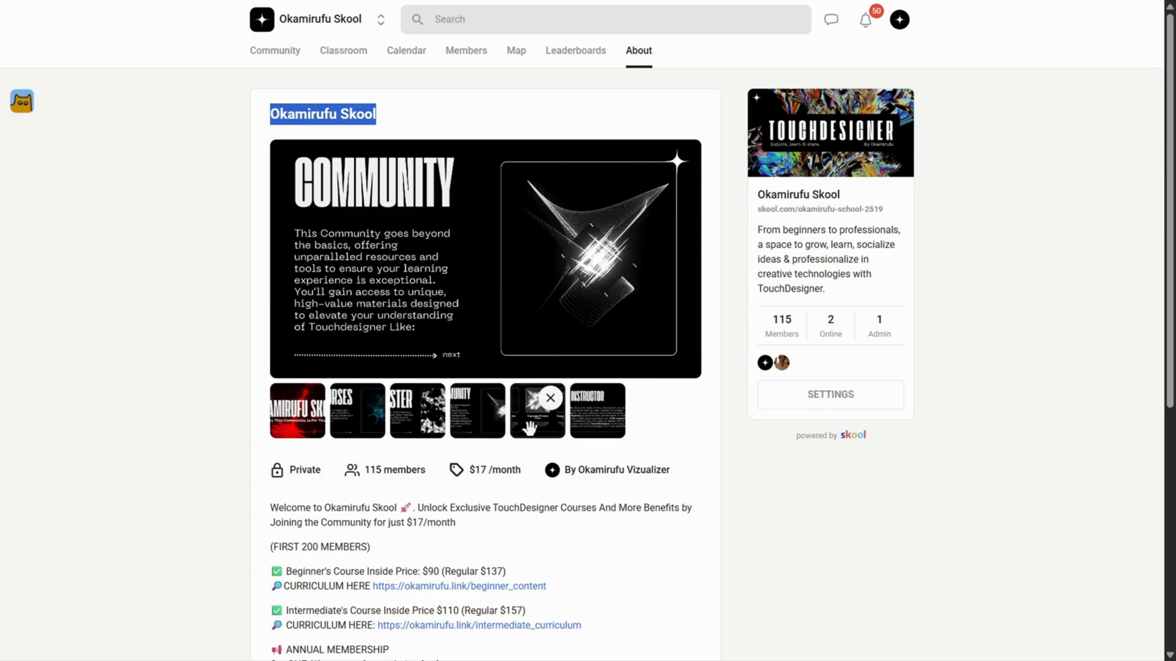
{"action": "left_click", "coordinate": [597, 410]}
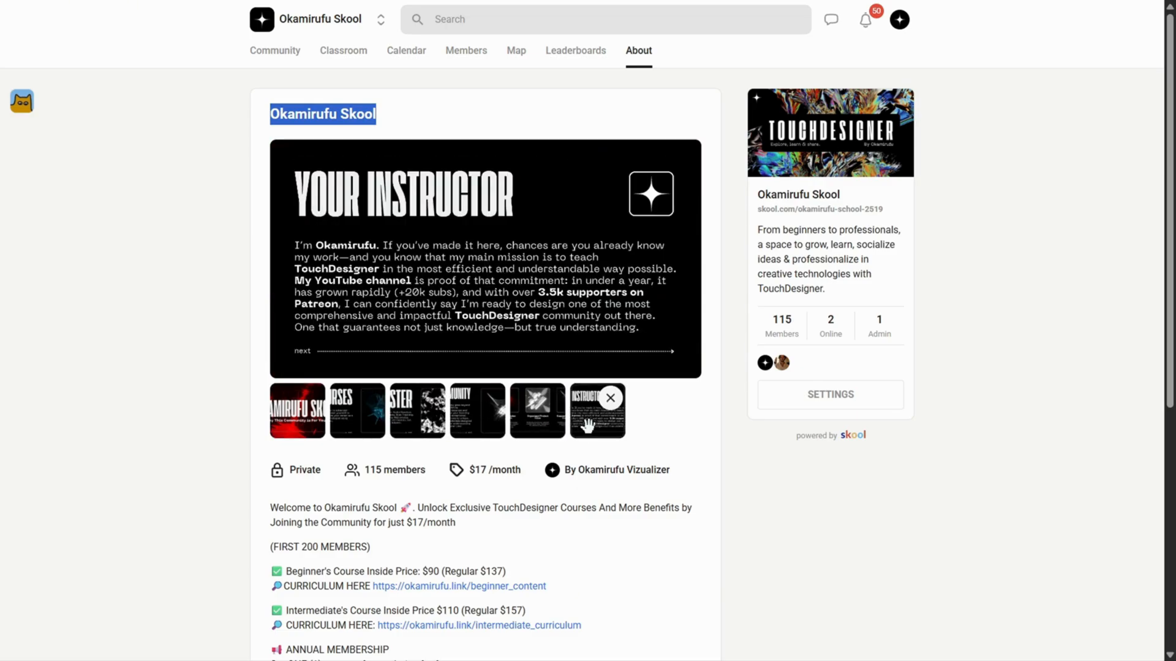
{"action": "mouse_move", "coordinate": [755, 200]}
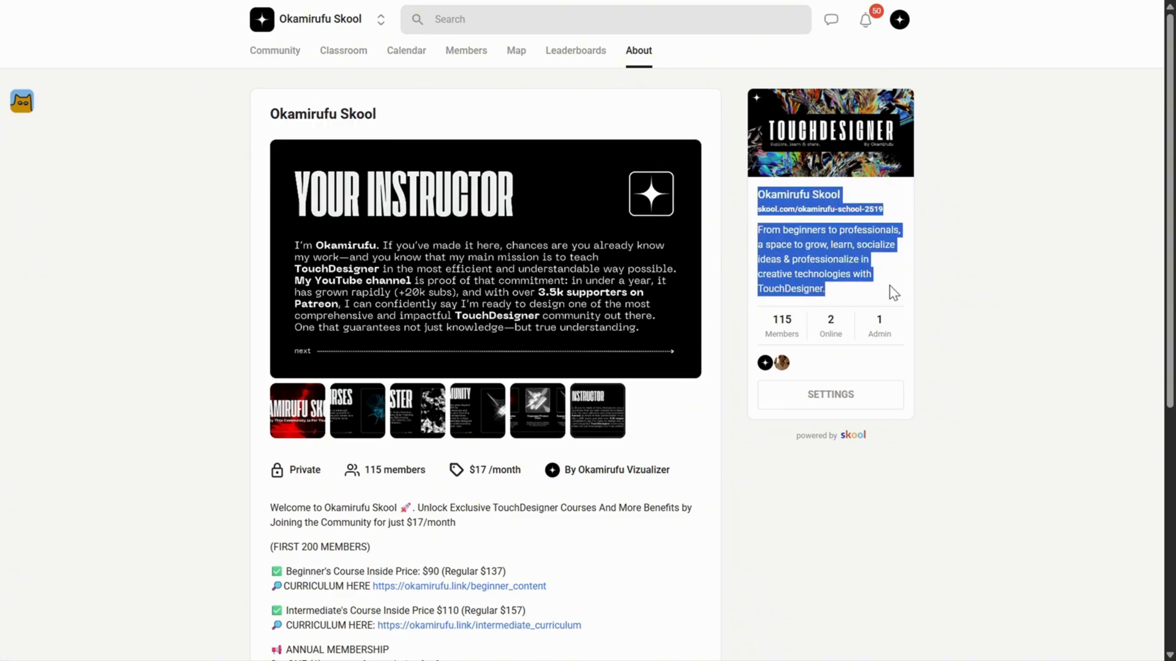
{"action": "mouse_move", "coordinate": [446, 75]}
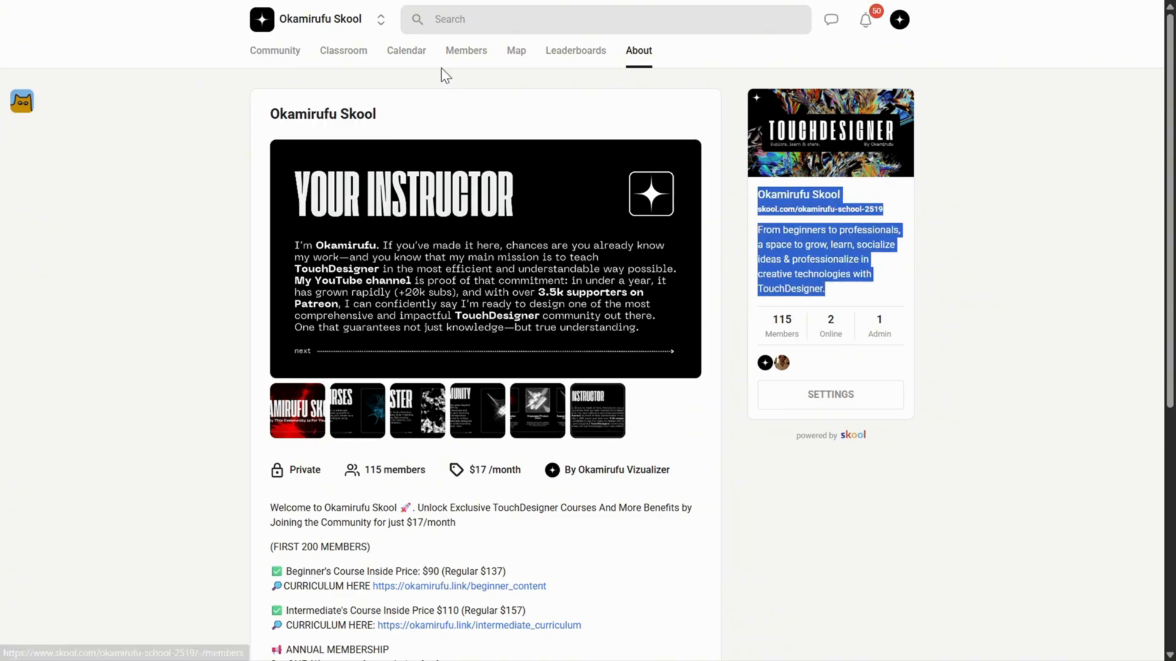
- Go to Classroom, open the Exclusive Skool Tutorials Series and show the lesson post's comments
{"action": "left_click", "coordinate": [343, 50]}
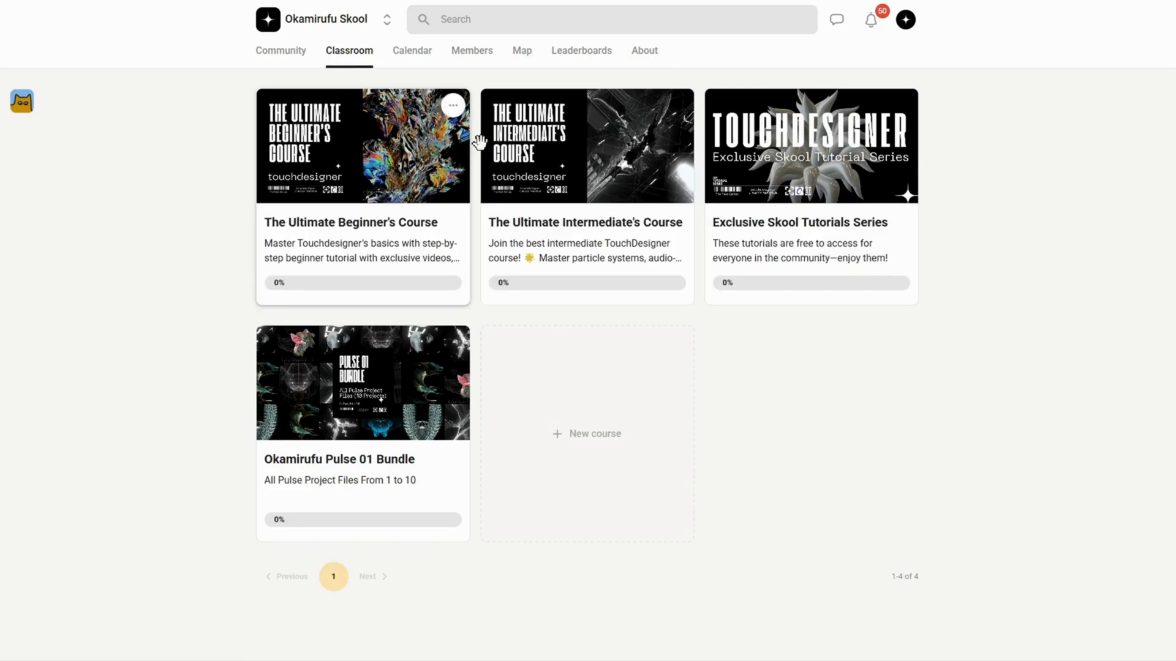
{"action": "mouse_move", "coordinate": [368, 390]}
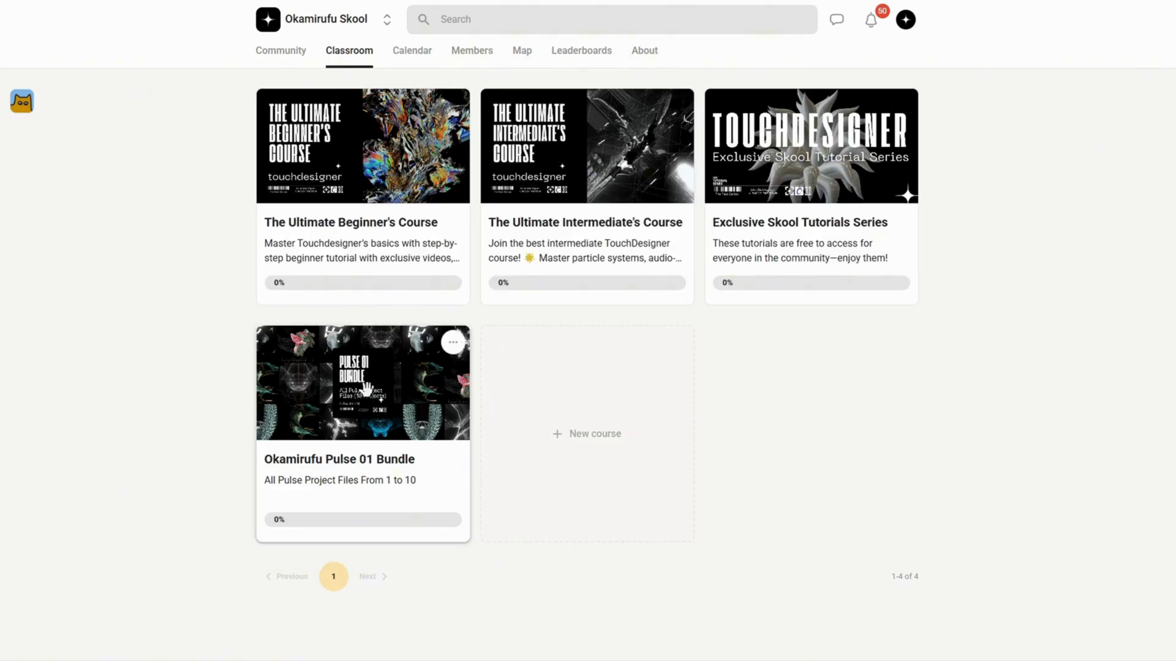
{"action": "mouse_move", "coordinate": [797, 288]}
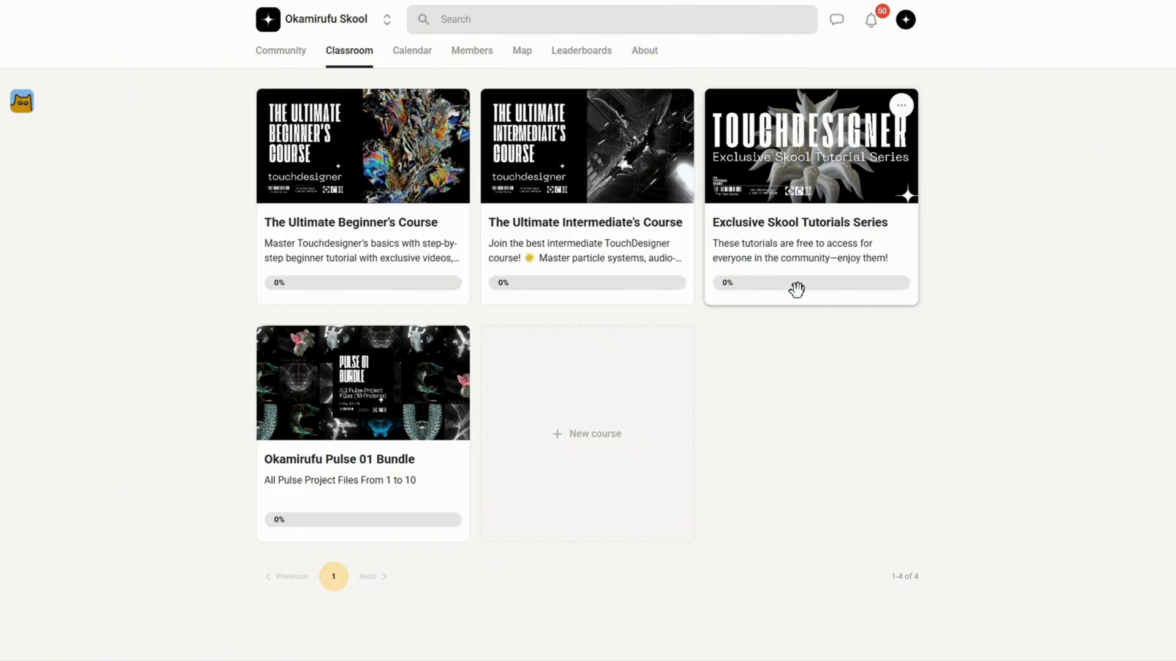
{"action": "mouse_move", "coordinate": [1003, 217]}
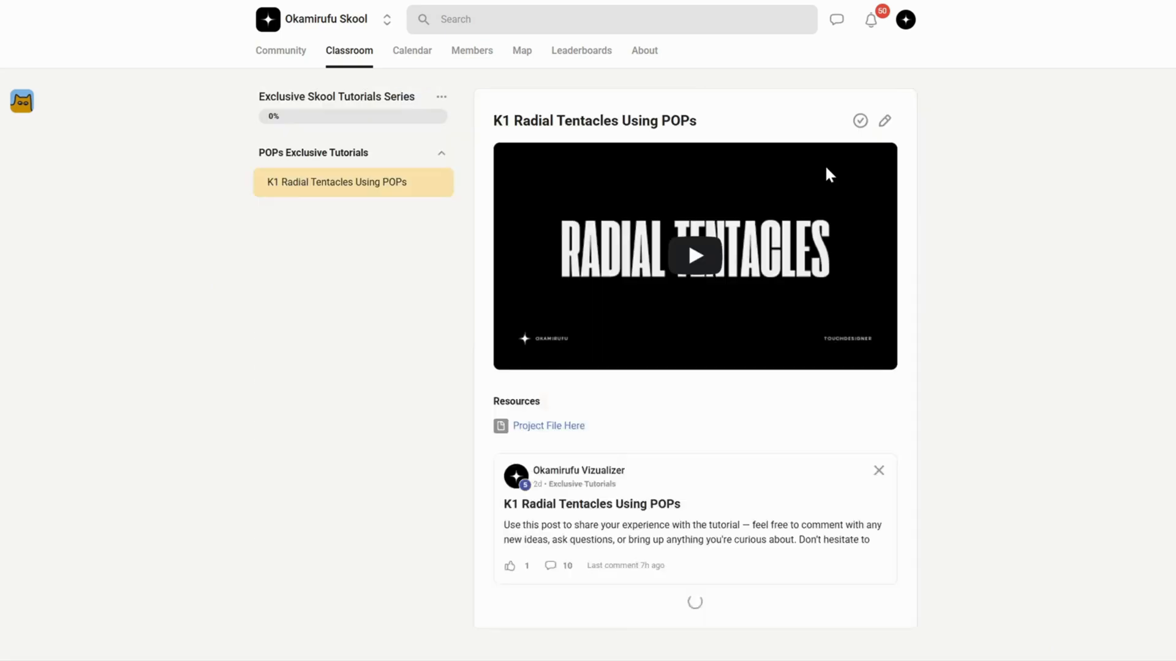
{"action": "mouse_move", "coordinate": [347, 187]}
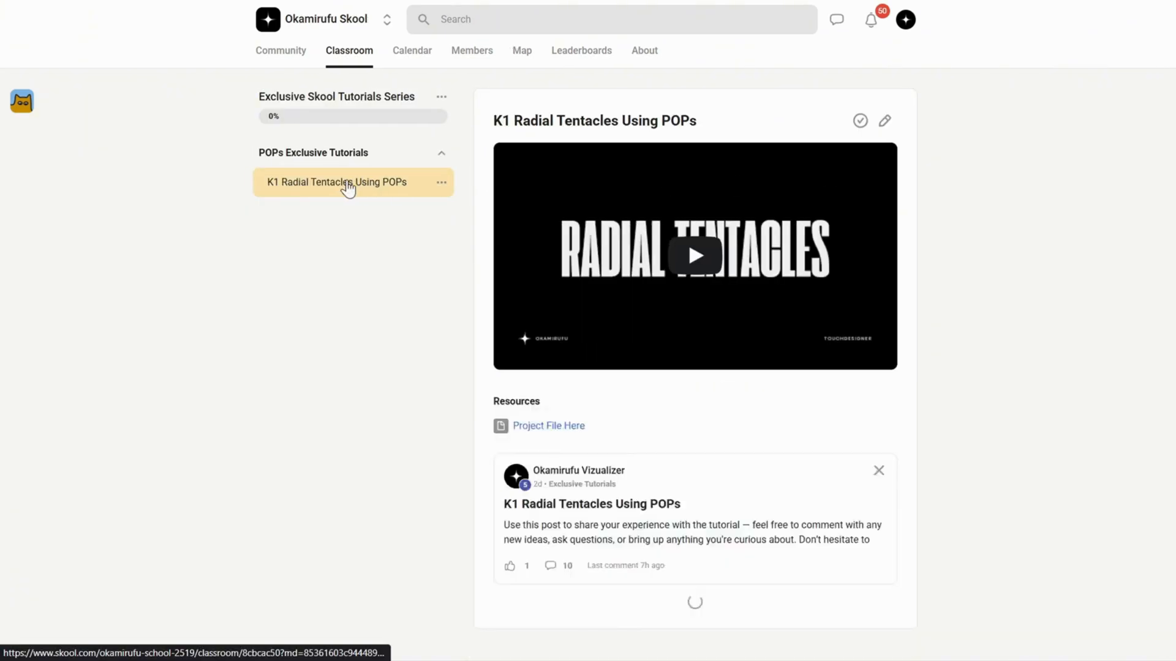
{"action": "scroll", "scroll_direction": "down", "scroll_amount": 3}
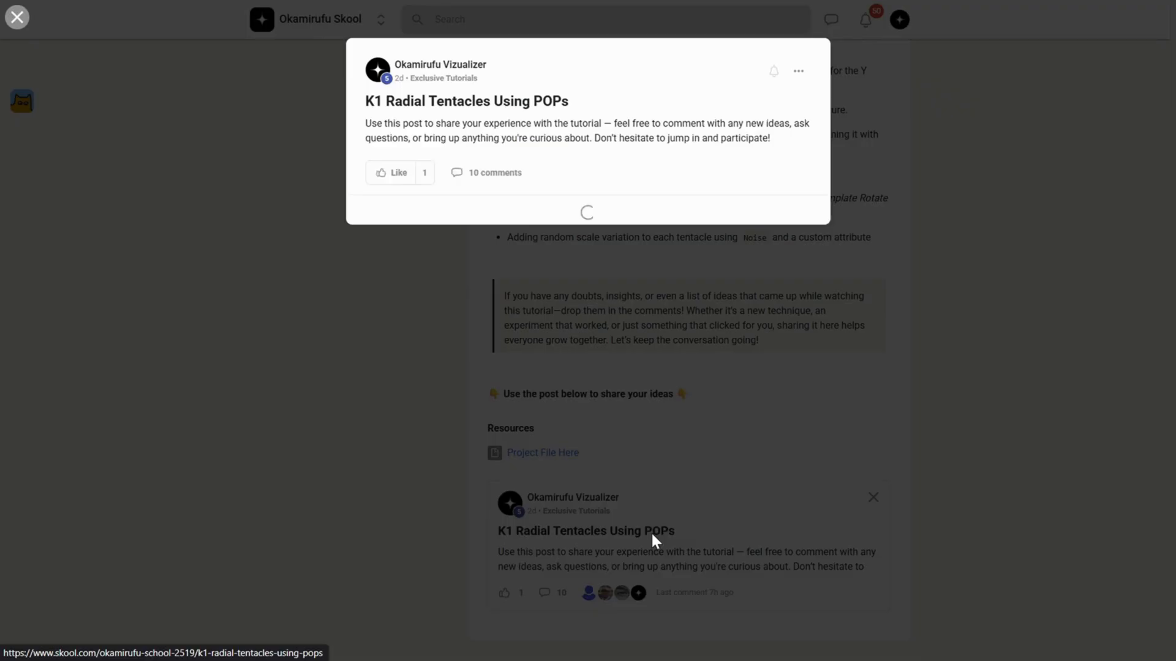
{"action": "left_click", "coordinate": [495, 172]}
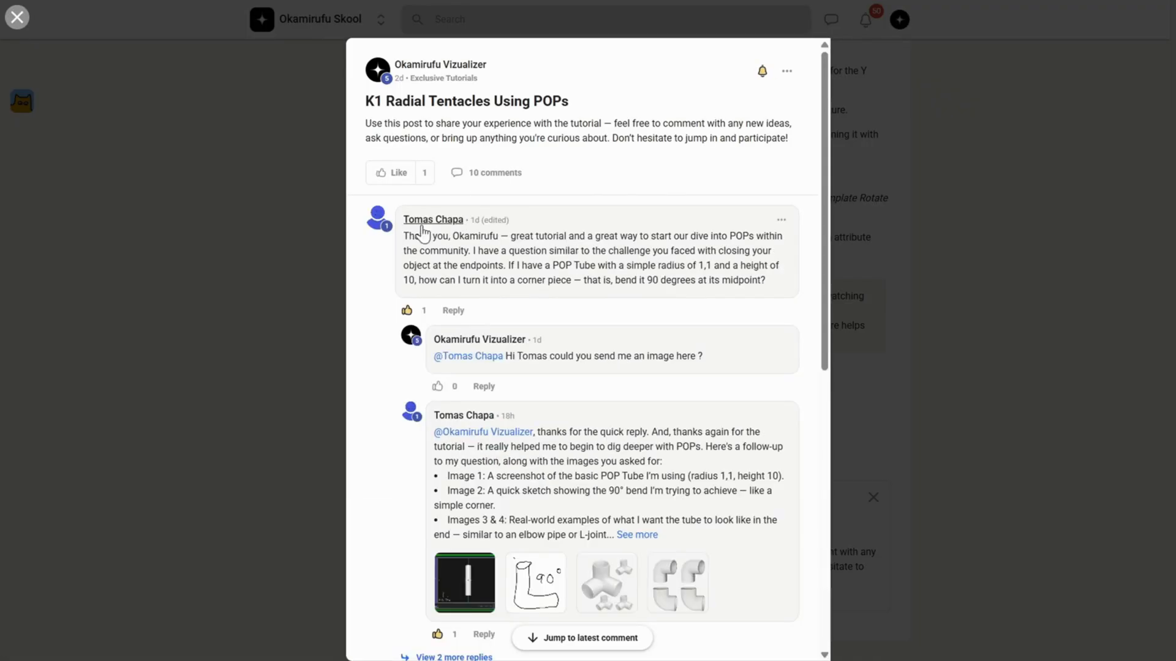
- Scroll through the discussion, enlarge the attached pipe joint screenshot, then close the viewer and post
{"action": "scroll", "scroll_direction": "down", "scroll_amount": 3}
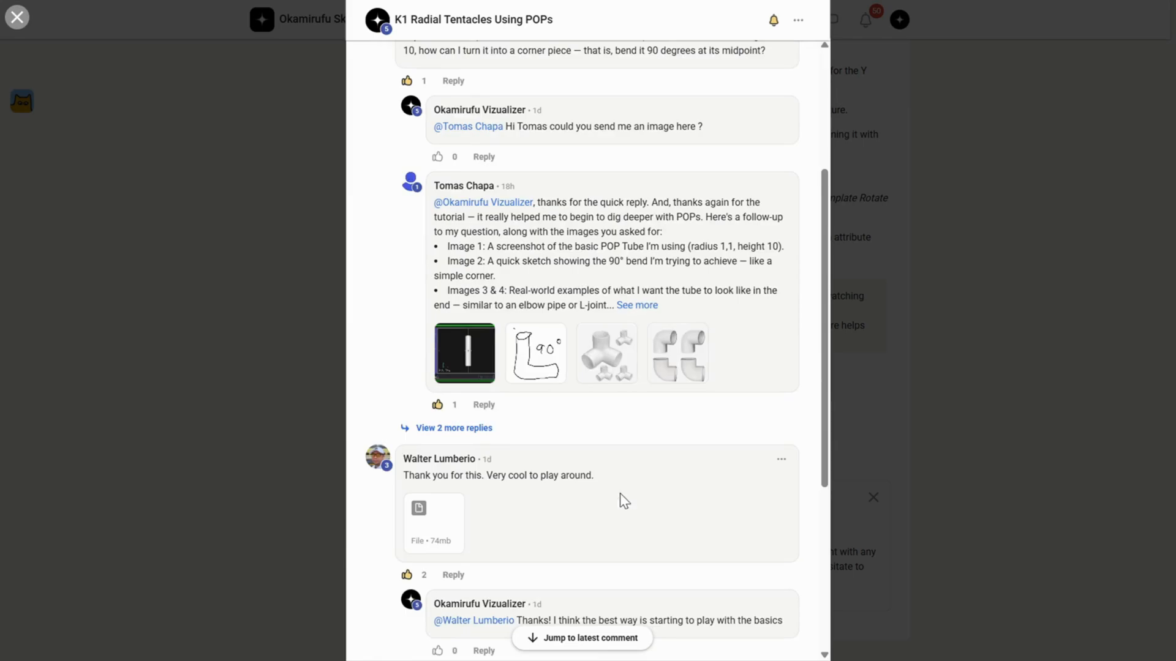
{"action": "scroll", "scroll_direction": "down", "scroll_amount": 3}
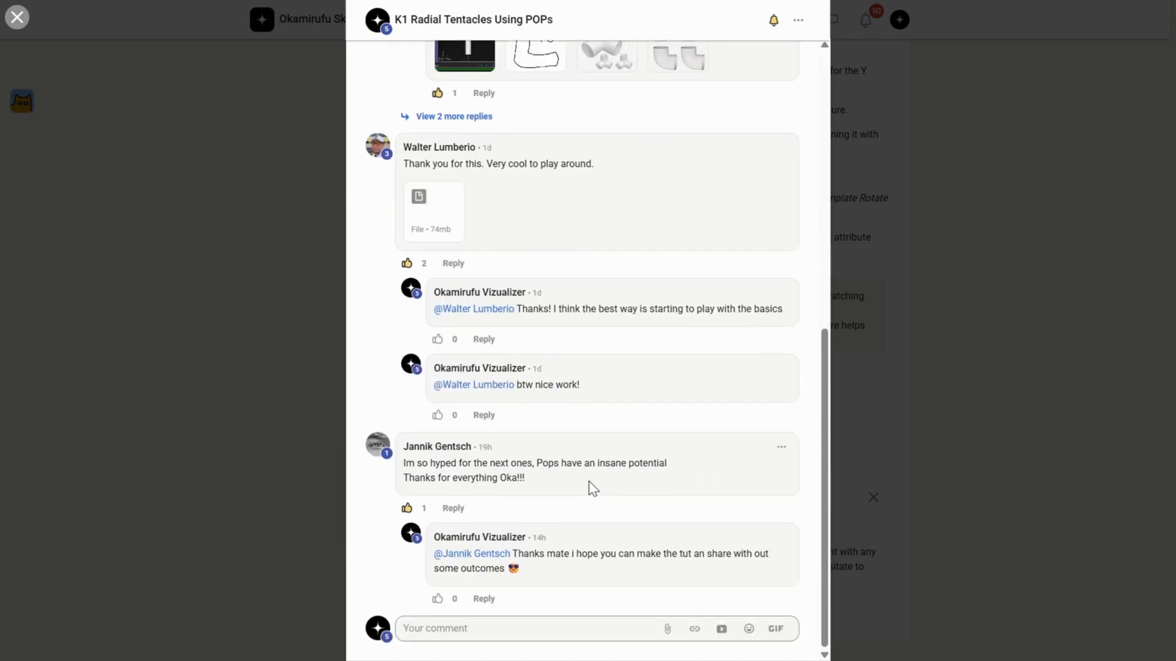
{"action": "scroll", "scroll_direction": "down", "scroll_amount": 3}
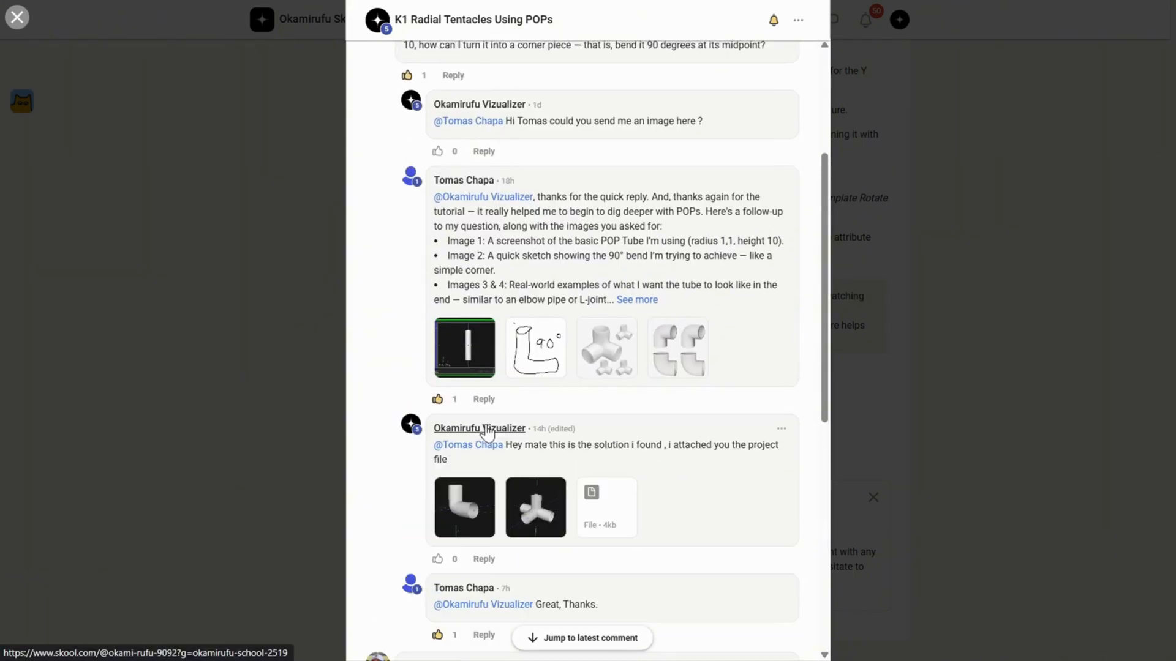
{"action": "left_click", "coordinate": [605, 347]}
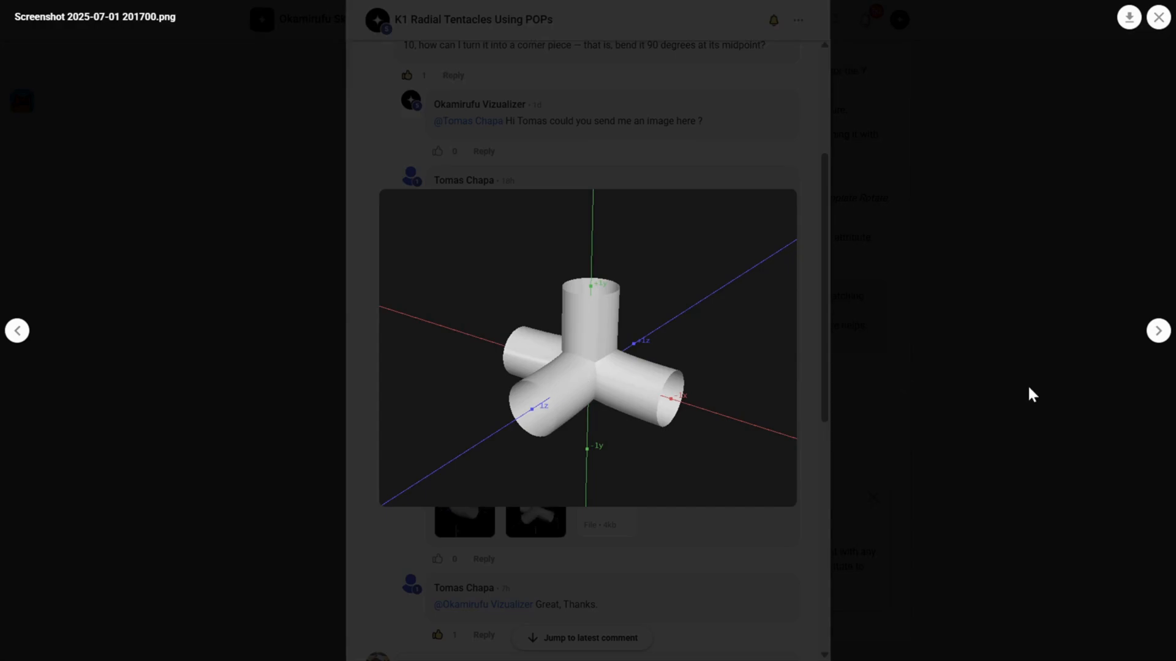
{"action": "left_click", "coordinate": [1157, 17]}
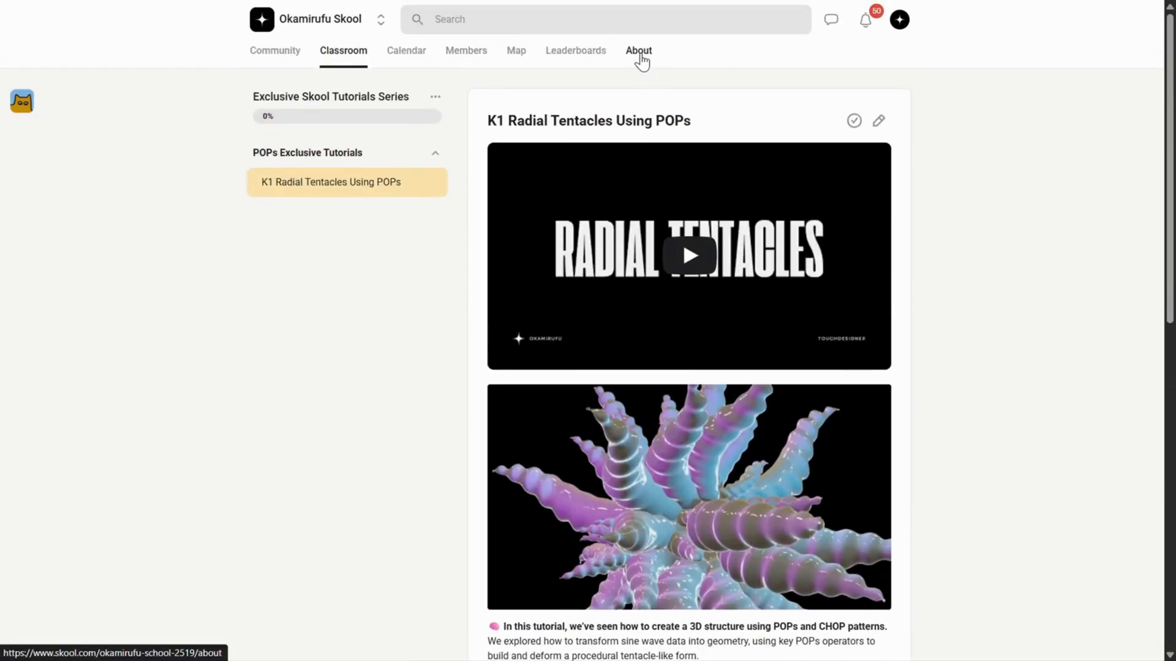
- Return to the community About page and scroll through its membership benefits description
{"action": "left_click", "coordinate": [638, 50]}
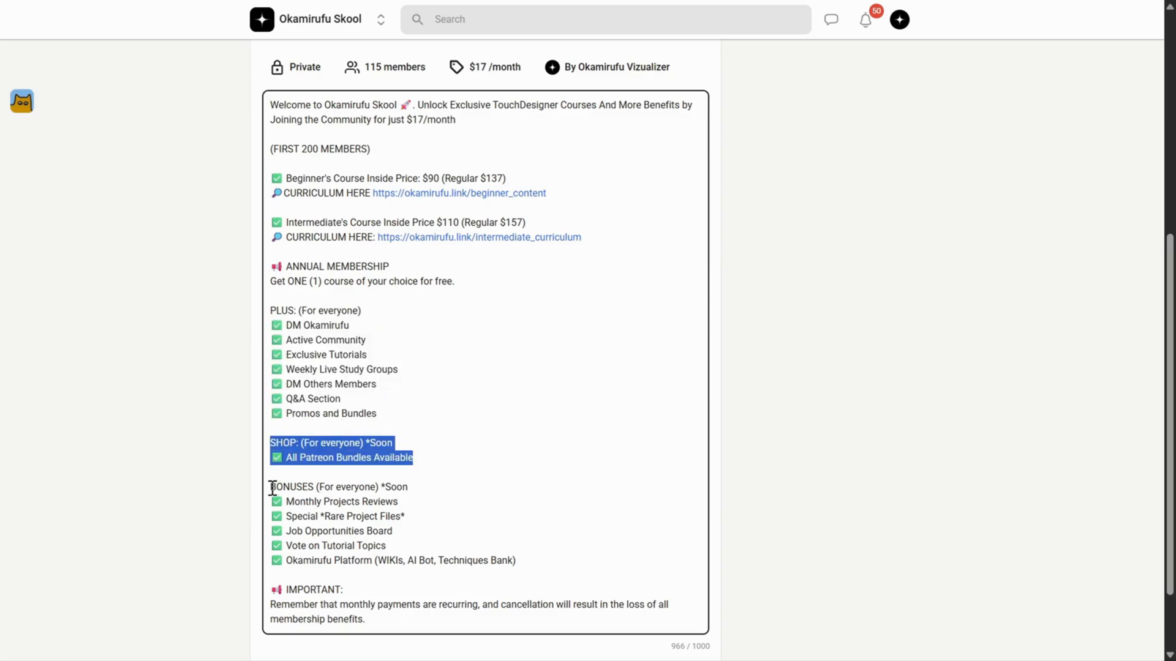
{"action": "scroll", "scroll_direction": "up", "scroll_amount": 3}
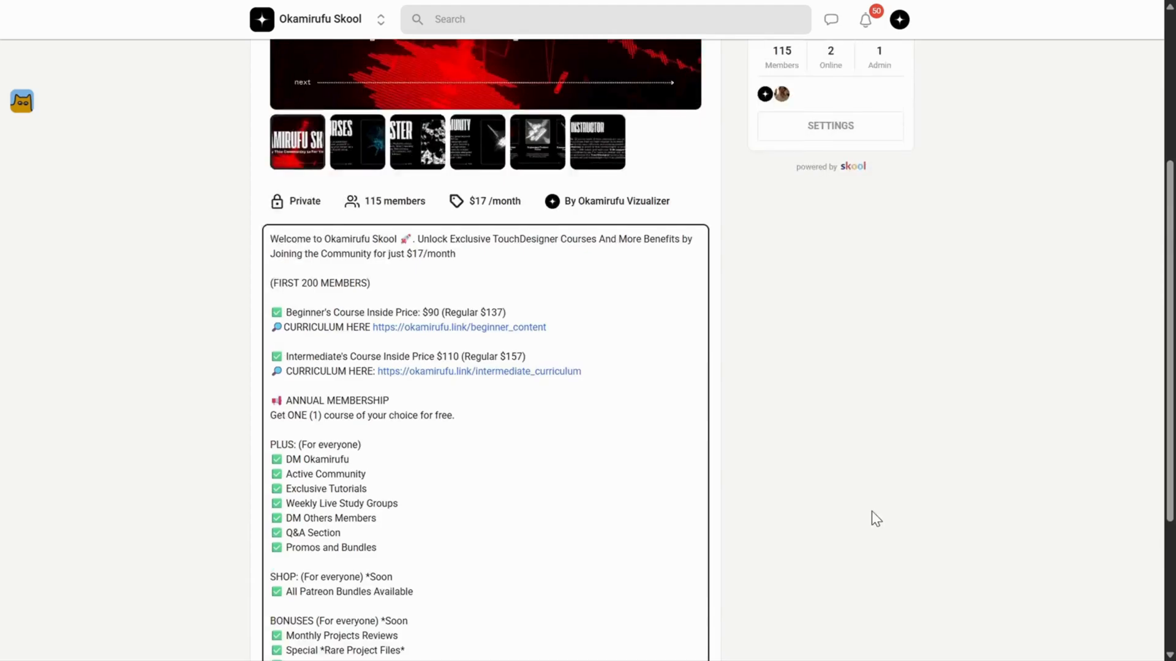
{"action": "scroll", "scroll_direction": "up", "scroll_amount": 3}
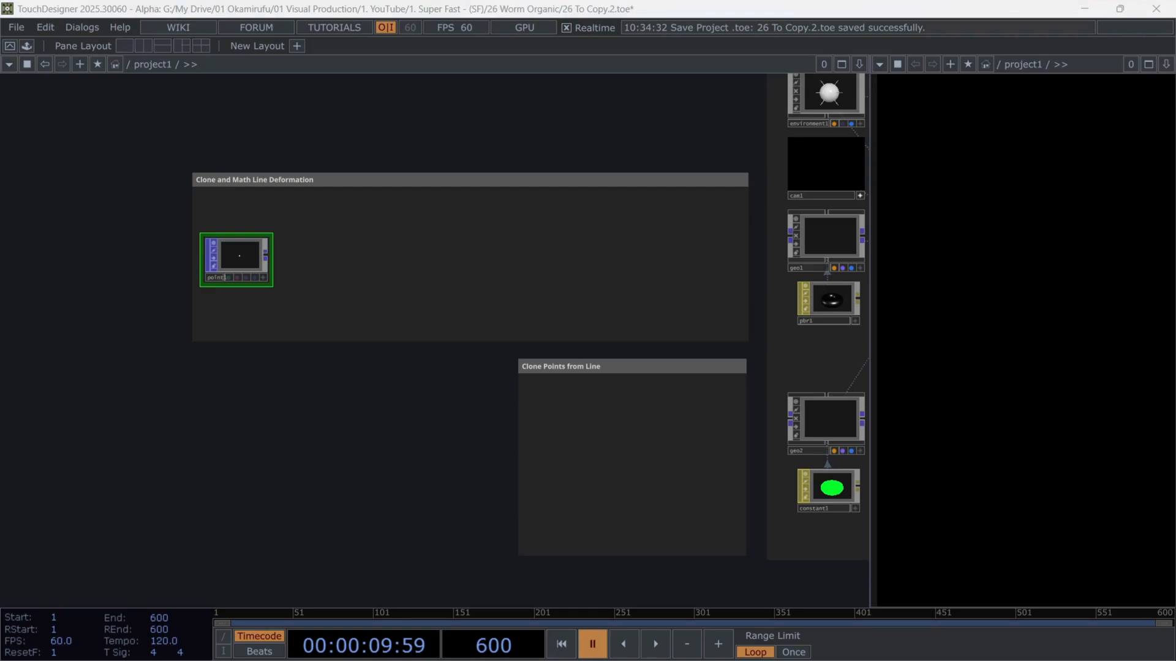
{"action": "mouse_move", "coordinate": [248, 251]}
{"action": "type", "text": "no"}
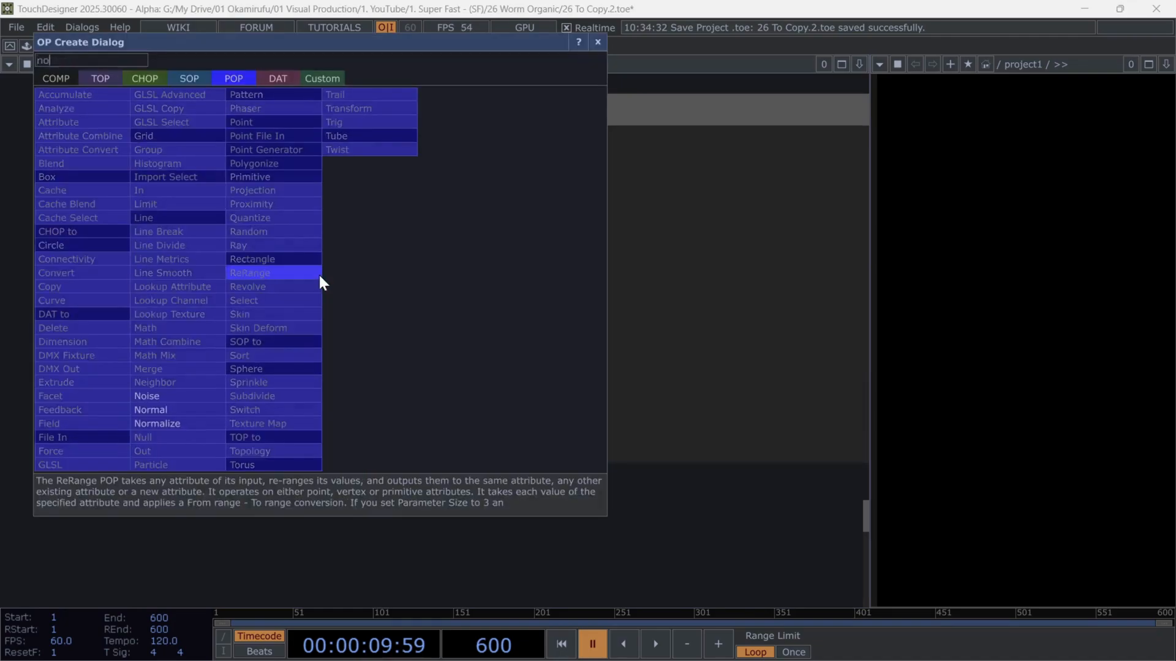
- Create the Noise POP after the point and view its transform settings
{"action": "double_click", "coordinate": [146, 396]}
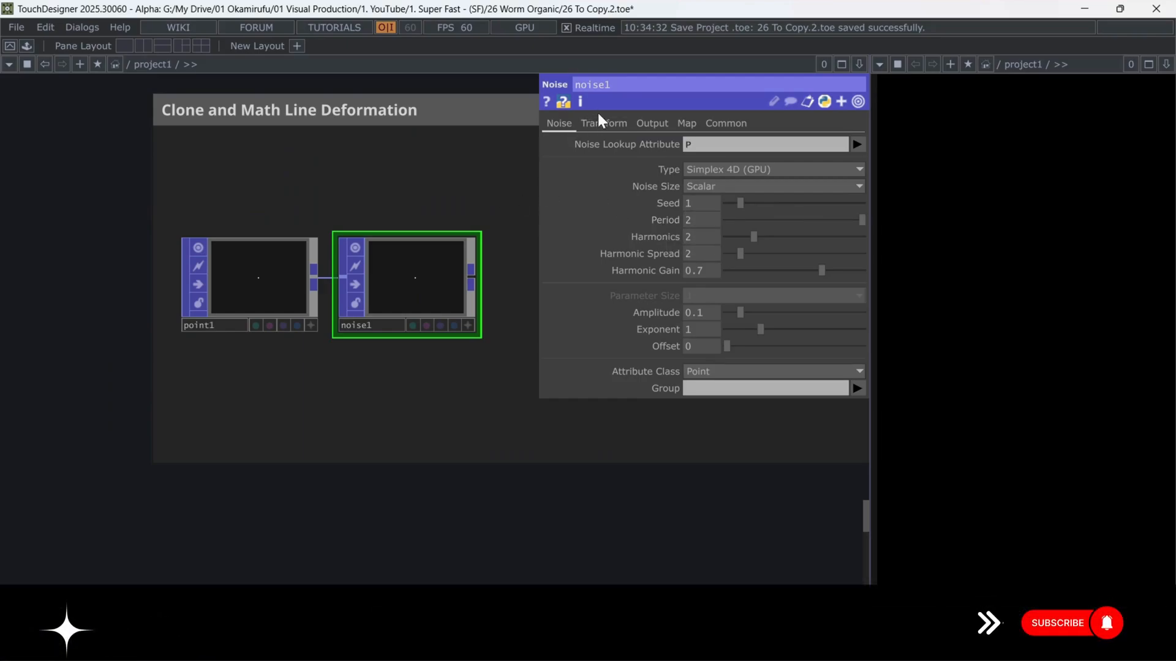
{"action": "left_click", "coordinate": [602, 123]}
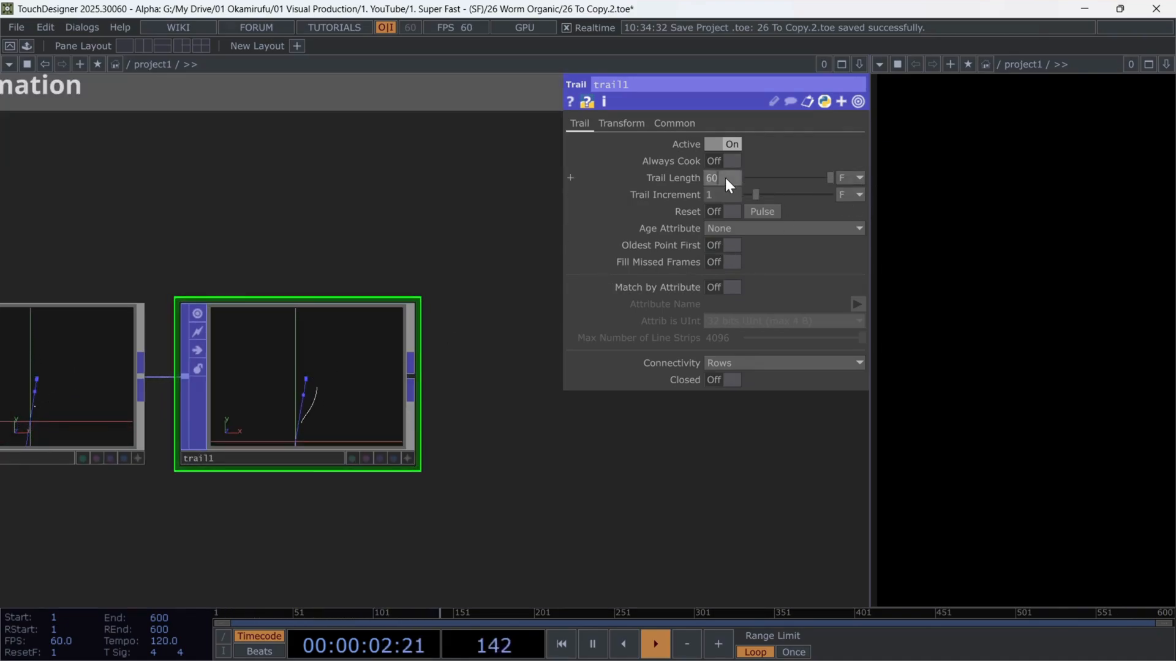
- Set trail1 Trail Length to 200 and add a Line Metrics POP with Tangent enabled
{"action": "triple_click", "coordinate": [711, 178]}
{"action": "type", "text": "200"}
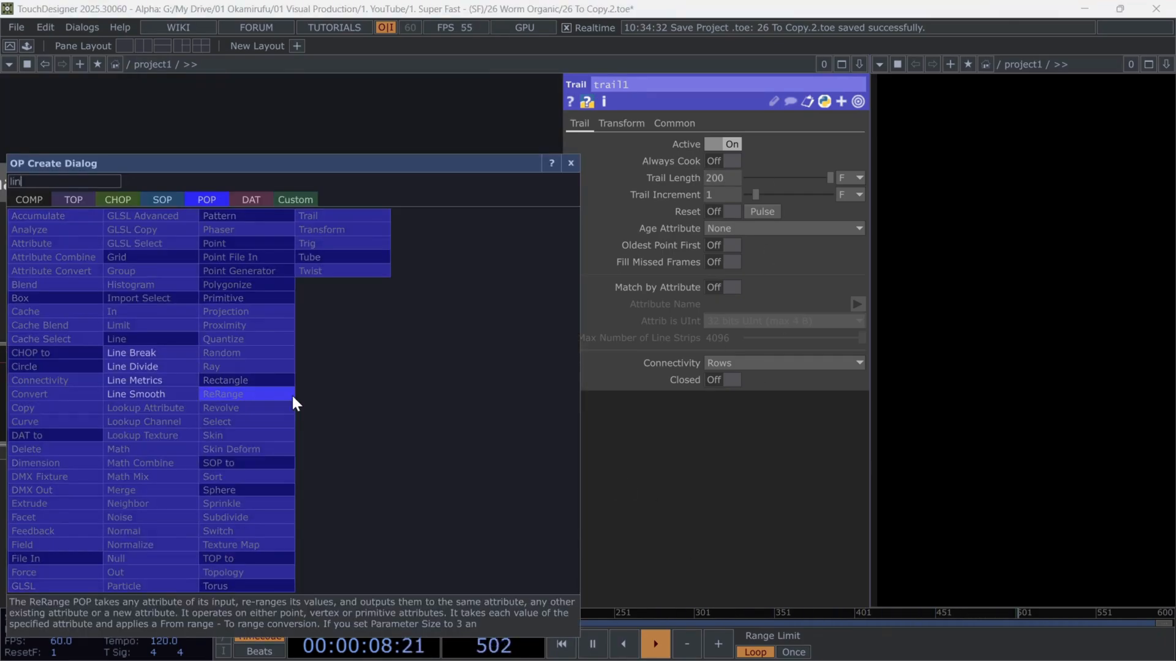
{"action": "left_click", "coordinate": [134, 380]}
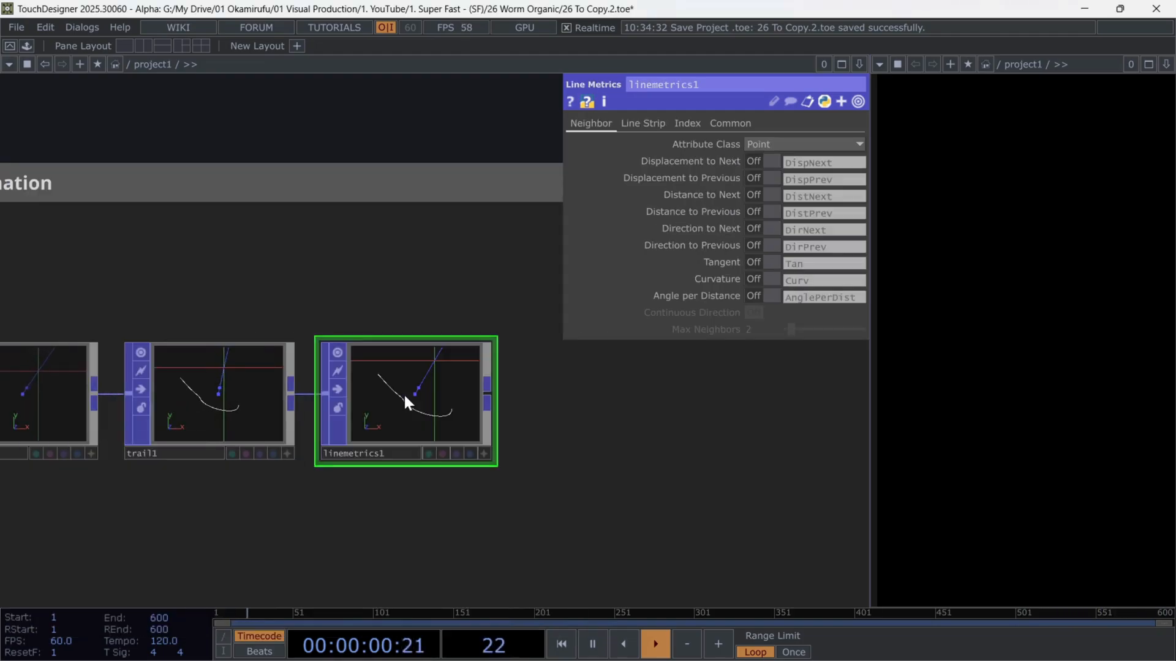
{"action": "left_click", "coordinate": [771, 263]}
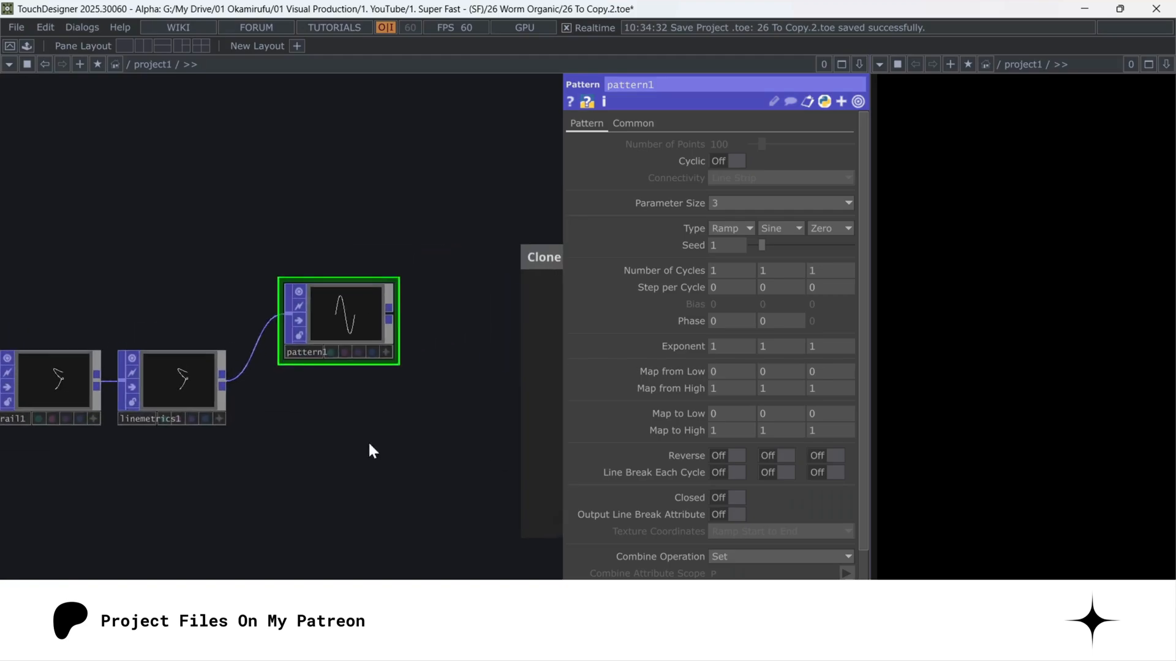
- Set pattern1 to Parameter Size 1, Type Ease In Ease Out, and choose its Combine Operation
{"action": "left_click", "coordinate": [779, 203]}
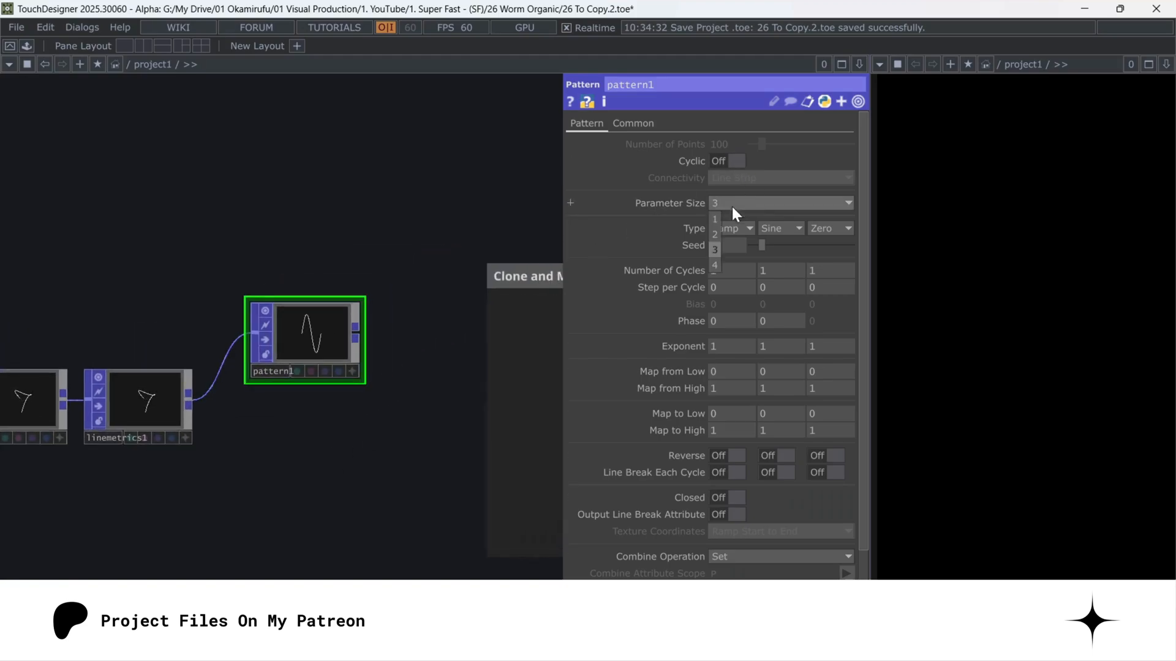
{"action": "left_click", "coordinate": [715, 218]}
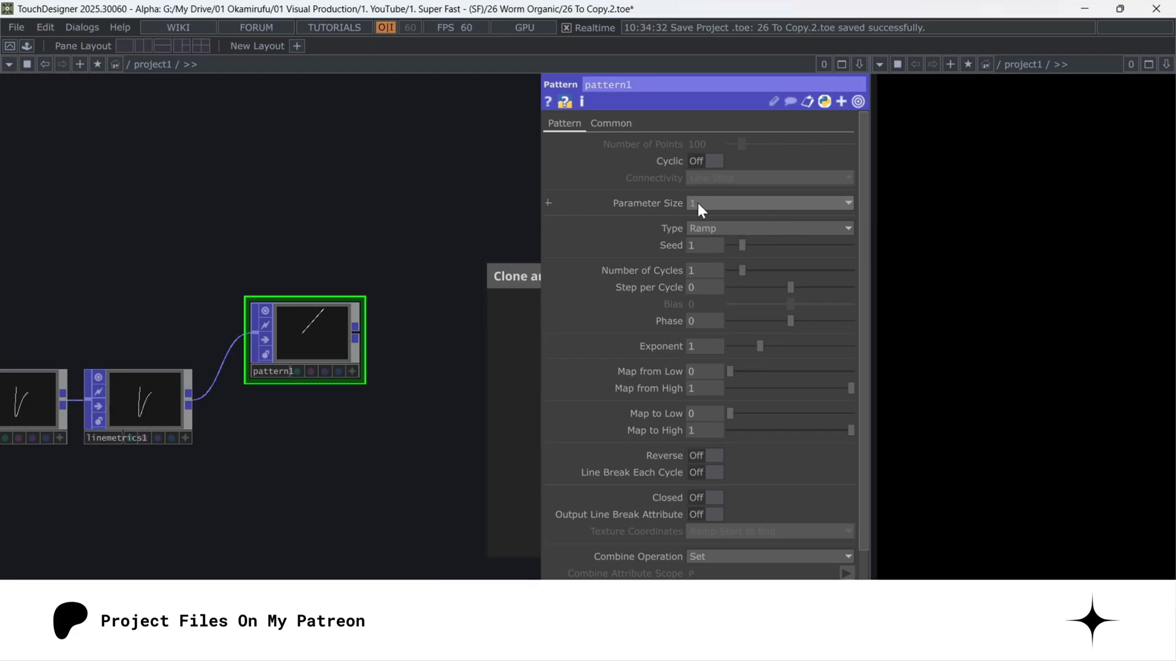
{"action": "left_click", "coordinate": [768, 228]}
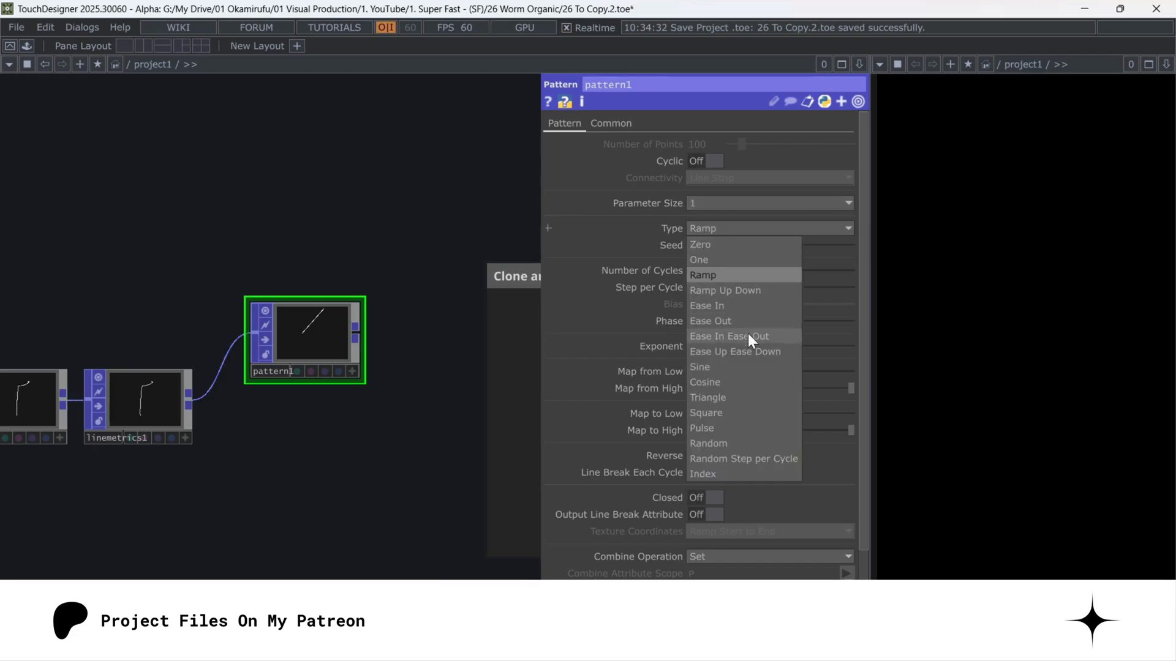
{"action": "left_click", "coordinate": [729, 336]}
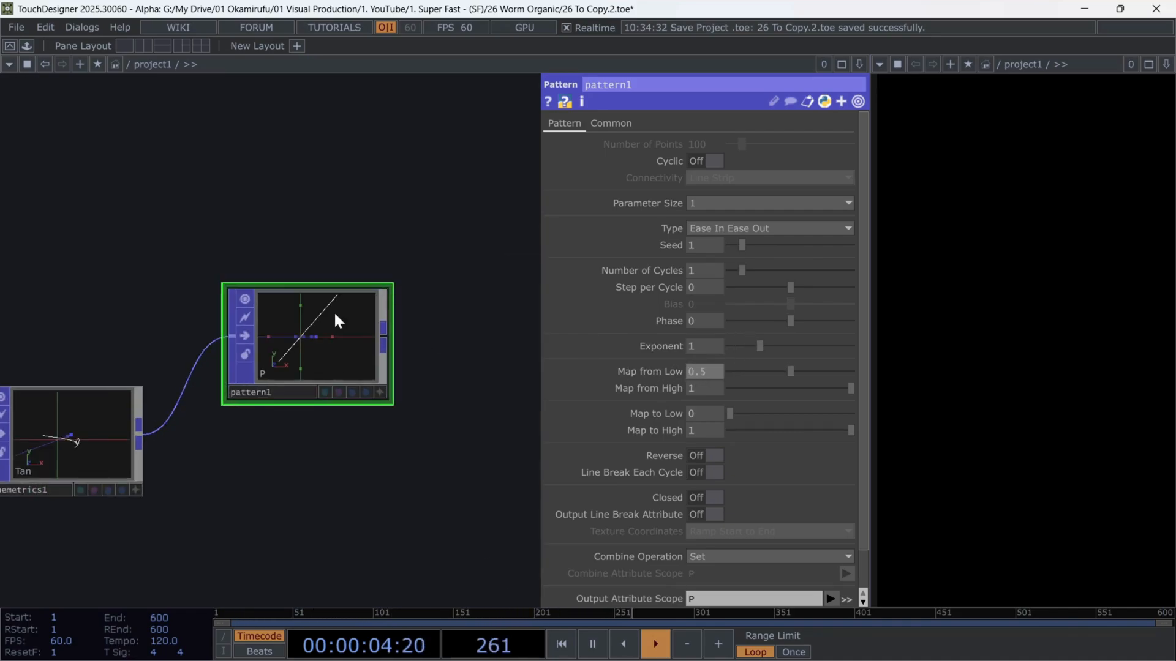
{"action": "scroll", "scroll_direction": "down", "scroll_amount": 3}
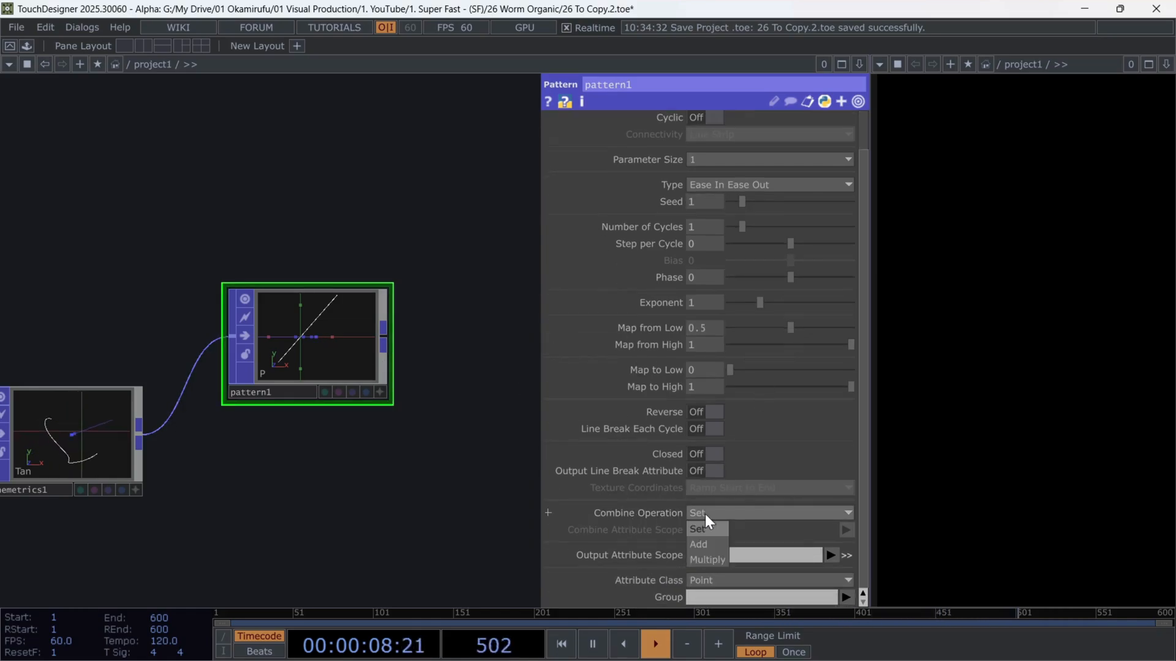
{"action": "left_click", "coordinate": [698, 529]}
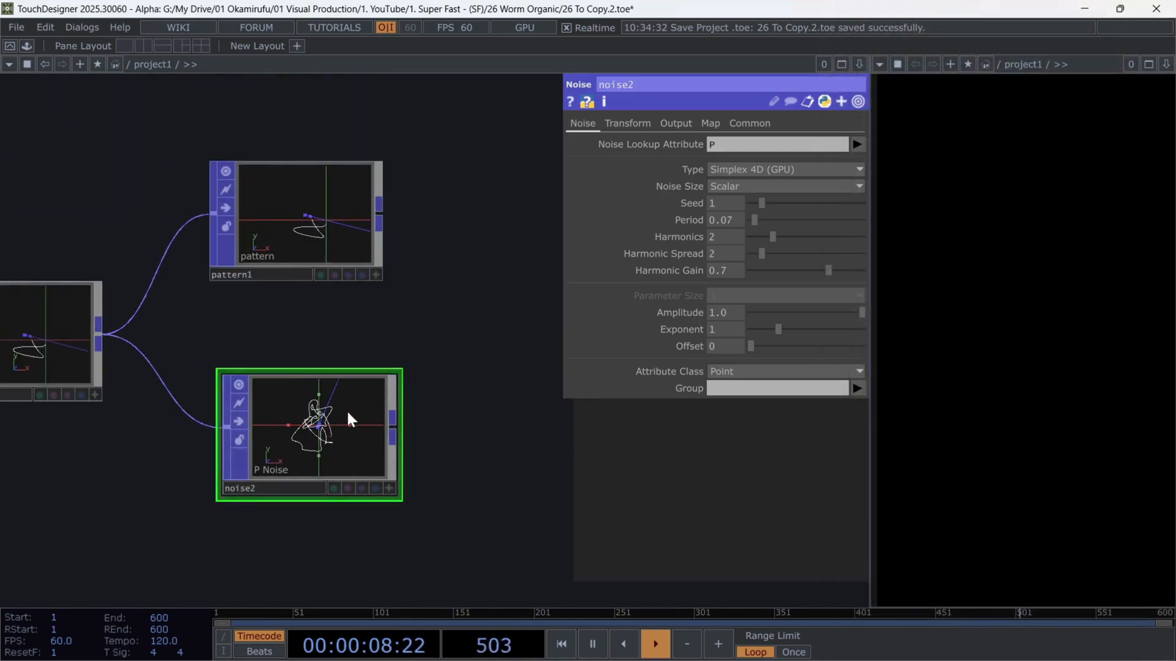
- Drive noise2's Translate 4D by absTime.seconds/15 and move to its output settings for the deformation attribute
{"action": "left_click", "coordinate": [300, 218]}
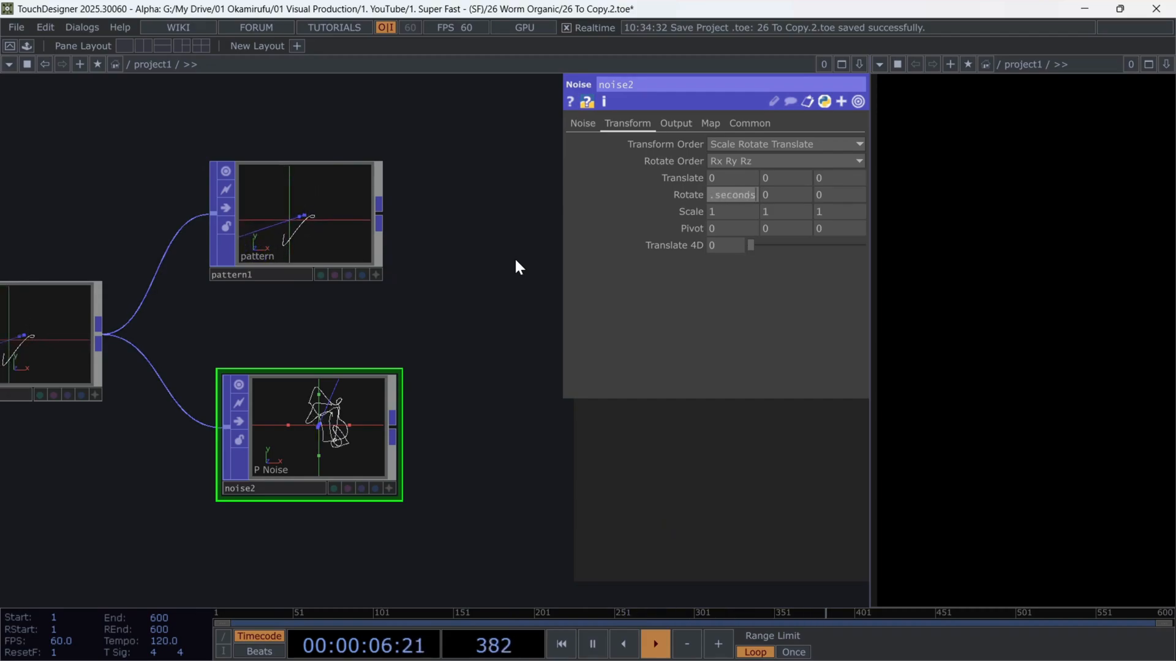
{"action": "left_click", "coordinate": [731, 194]}
{"action": "type", "text": "absTime.seconds"}
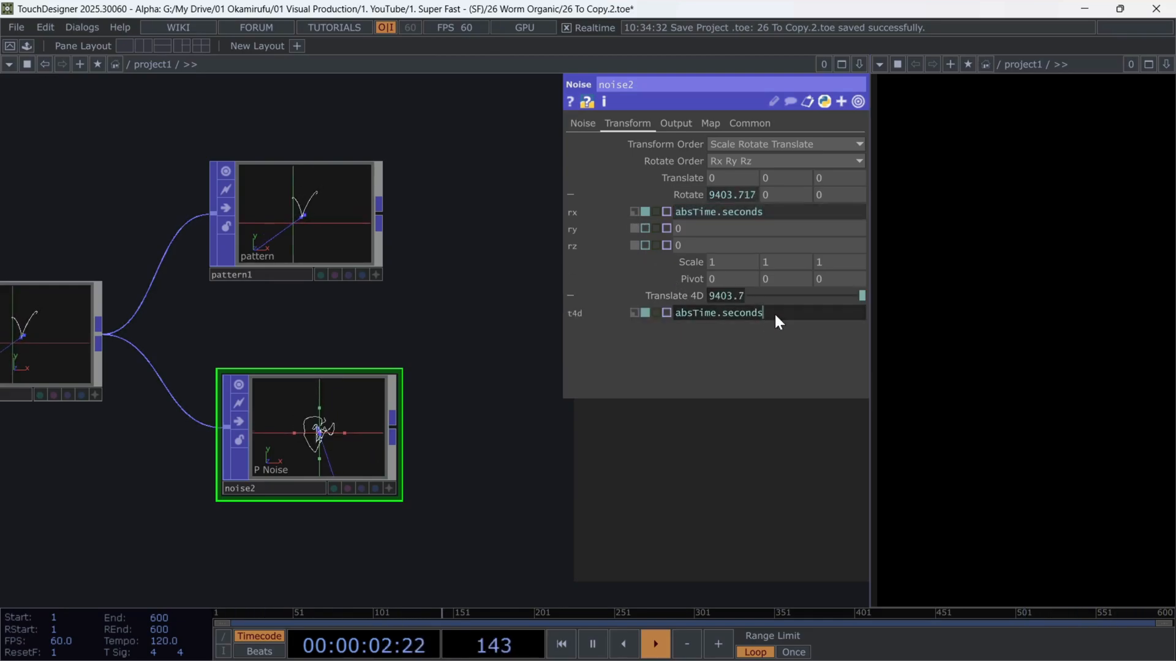
{"action": "type", "text": "/15"}
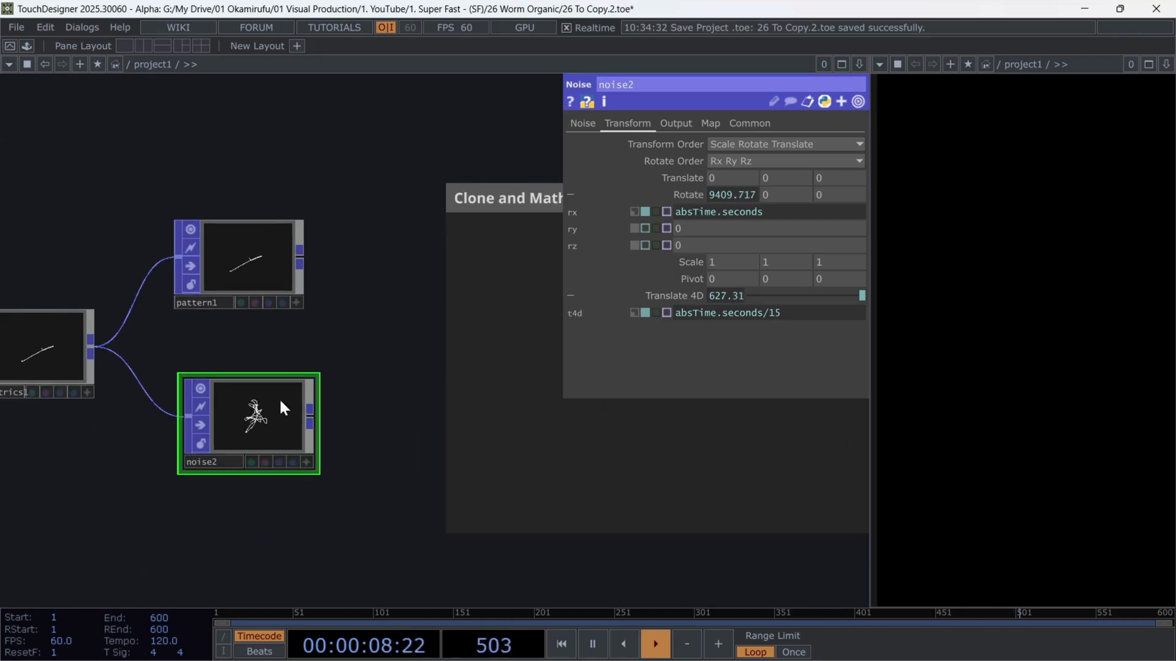
{"action": "left_click", "coordinate": [675, 123]}
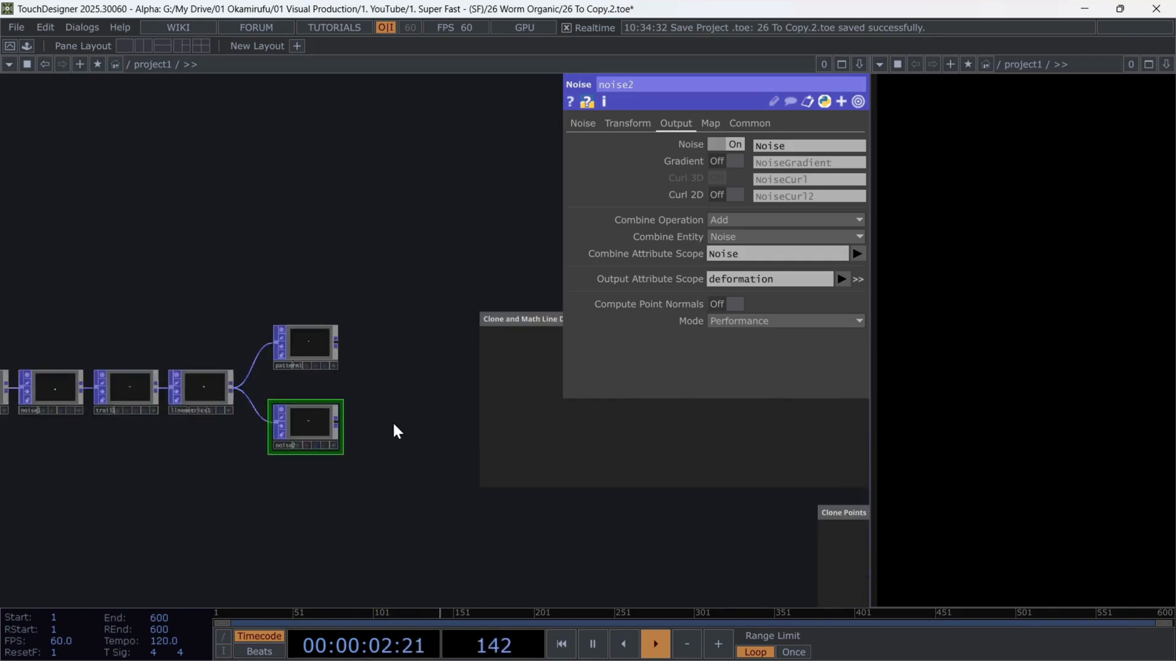
- Add a Math Mix POP combining pattern1 and noise2 with Operation A * B
{"action": "type", "text": "ma"}
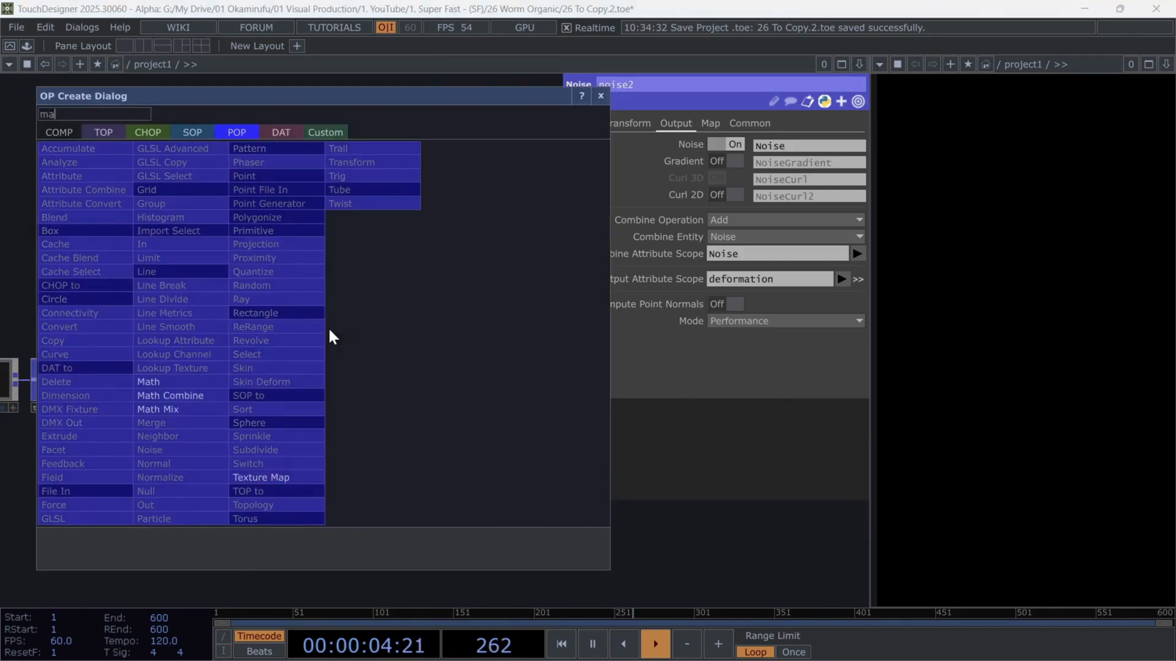
{"action": "left_click", "coordinate": [169, 395]}
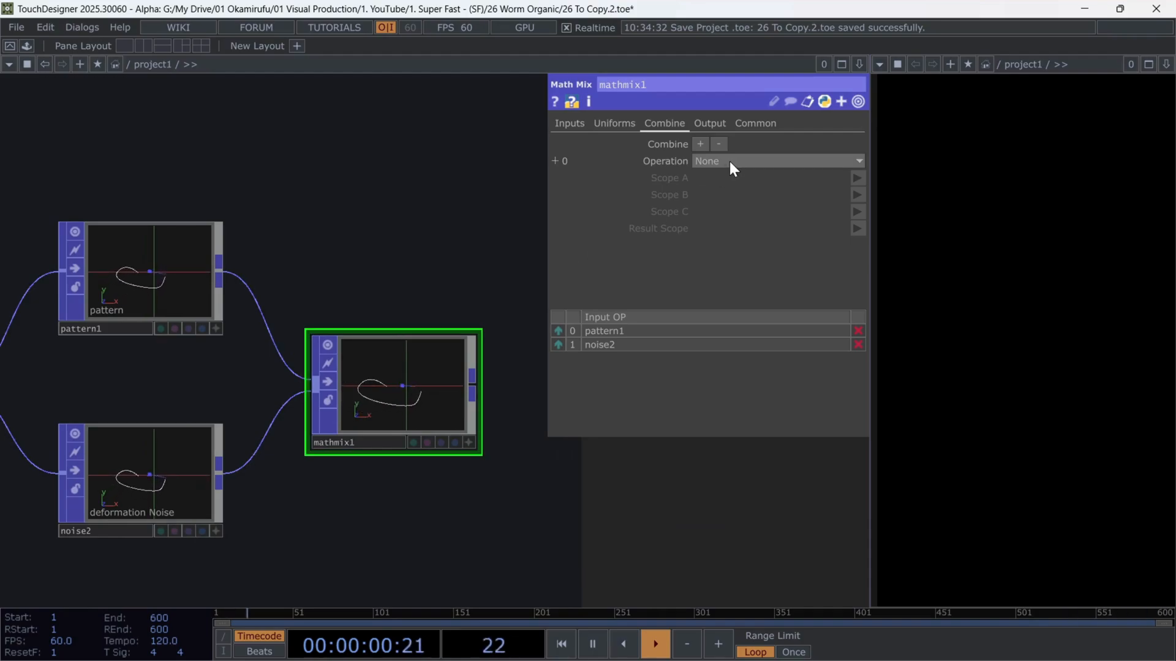
{"action": "left_click", "coordinate": [778, 161]}
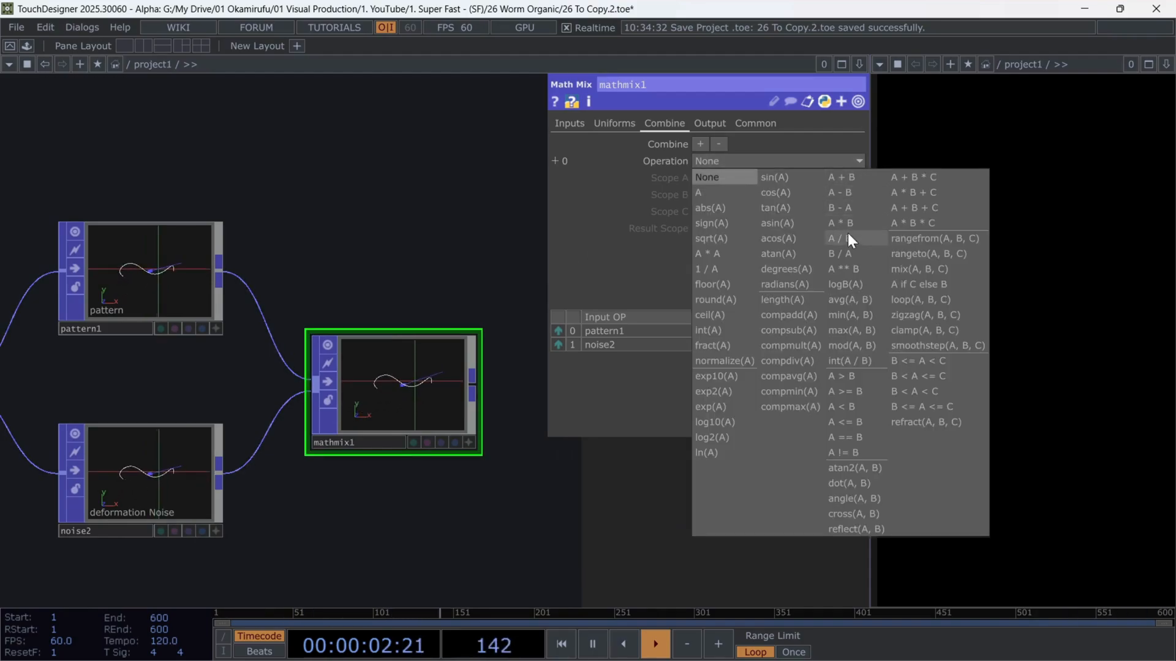
{"action": "left_click", "coordinate": [839, 222]}
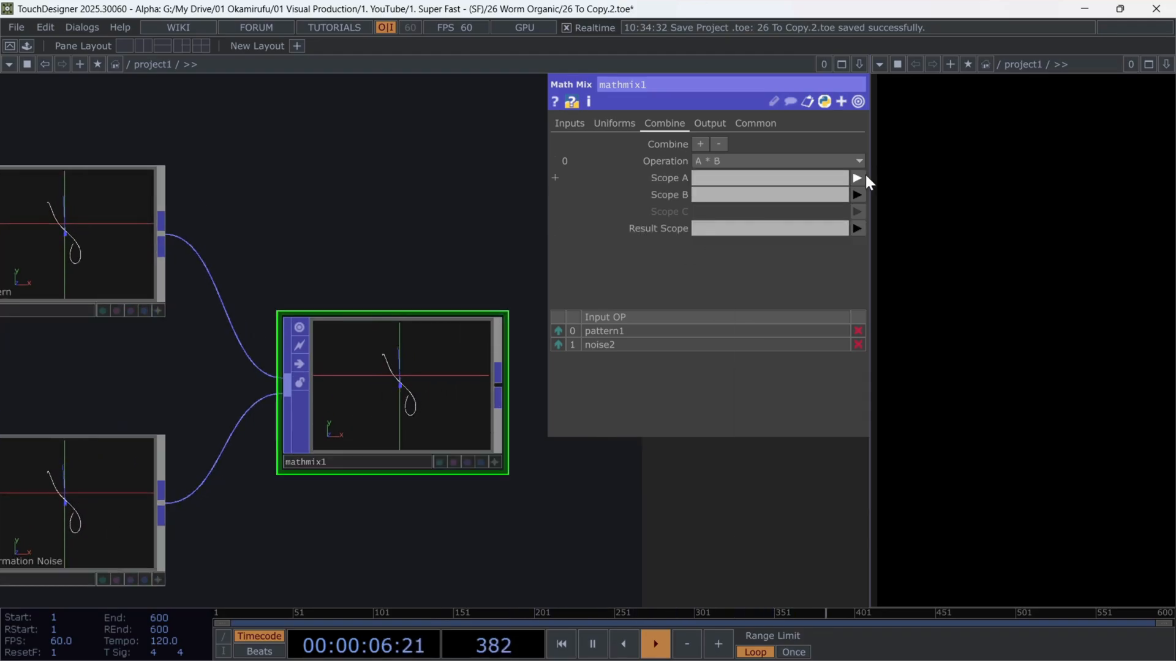
- Set Scope A to pattern, Scope B to in1_deformation and Result Scope to radialScale
{"action": "left_click", "coordinate": [856, 178]}
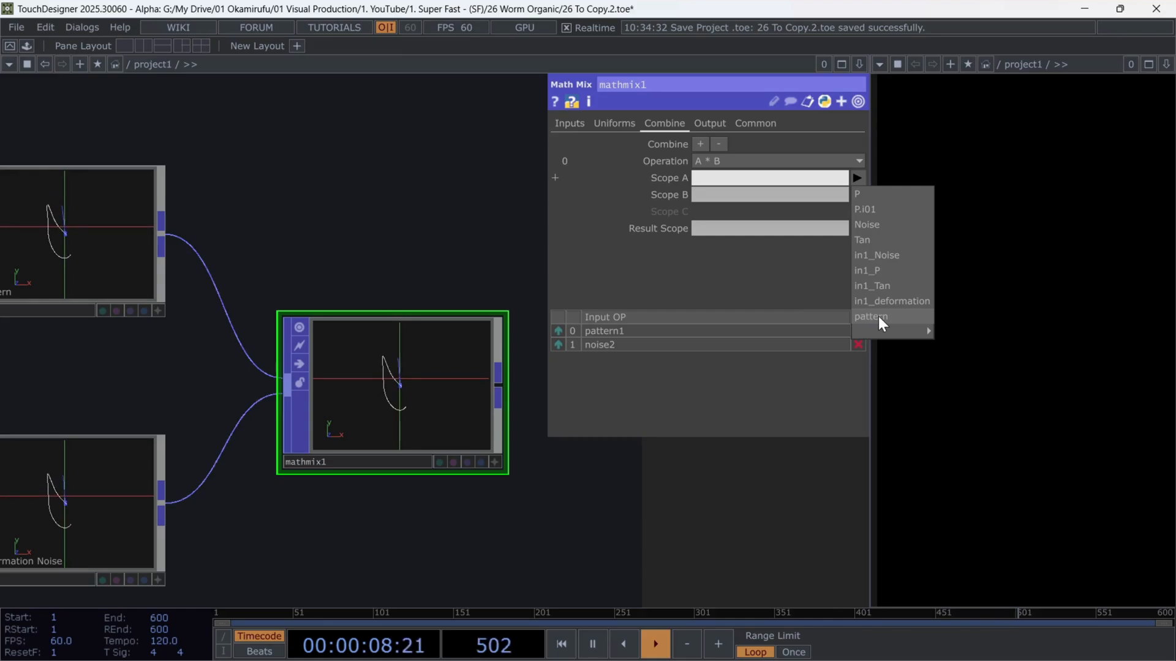
{"action": "left_click", "coordinate": [869, 317]}
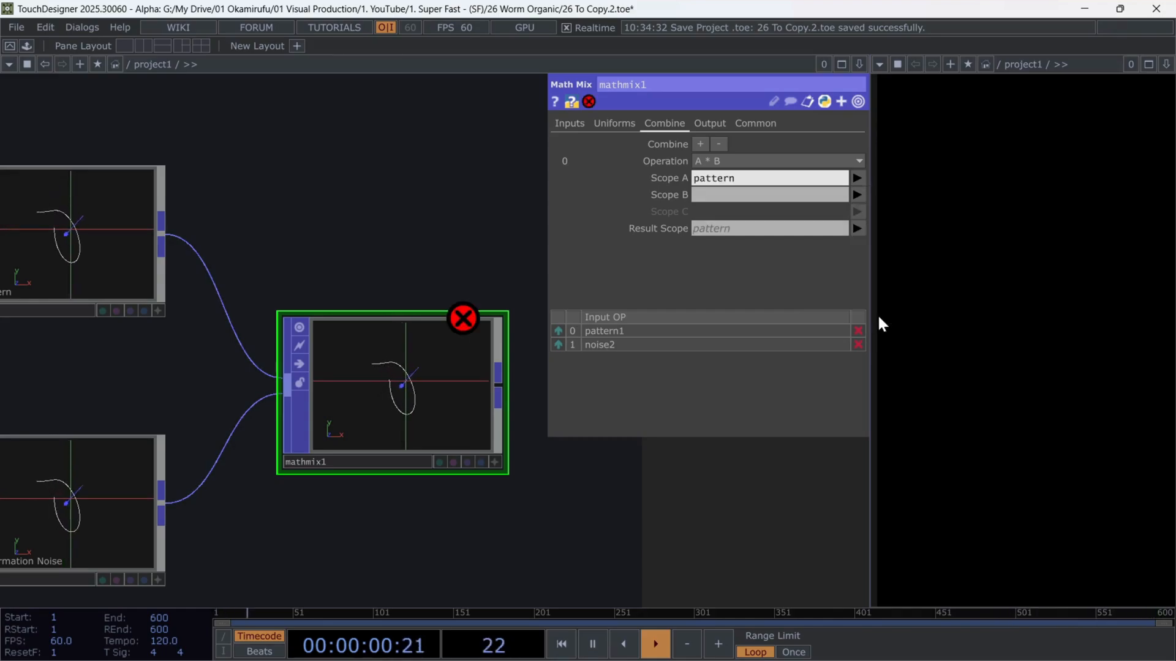
{"action": "left_click", "coordinate": [856, 194]}
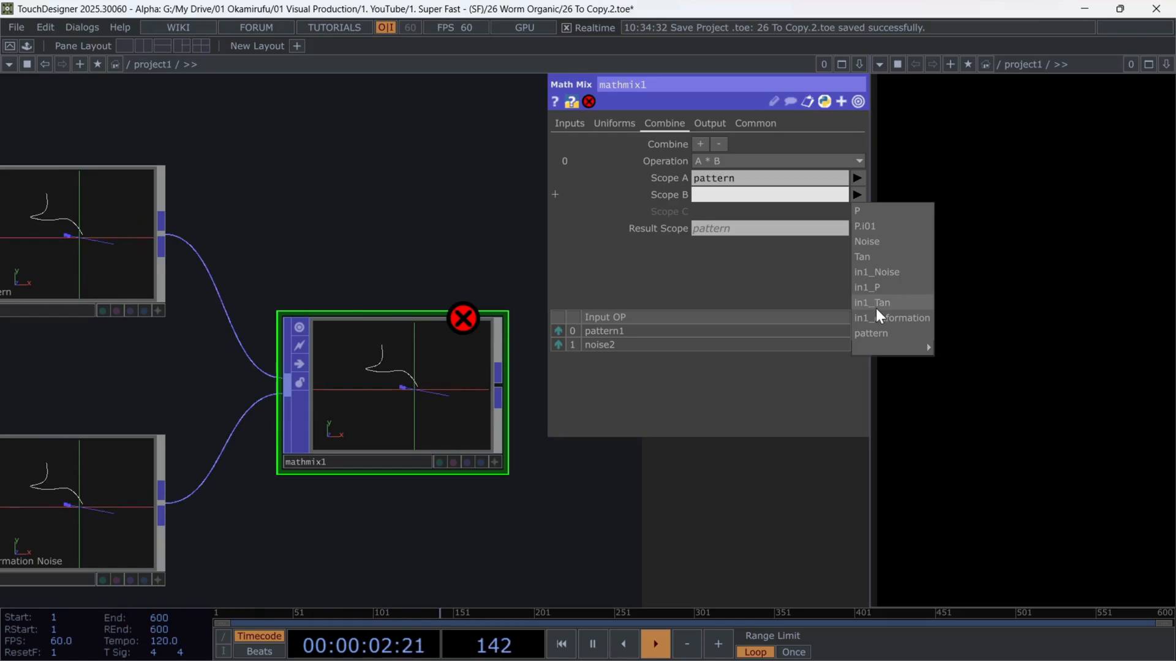
{"action": "left_click", "coordinate": [892, 317]}
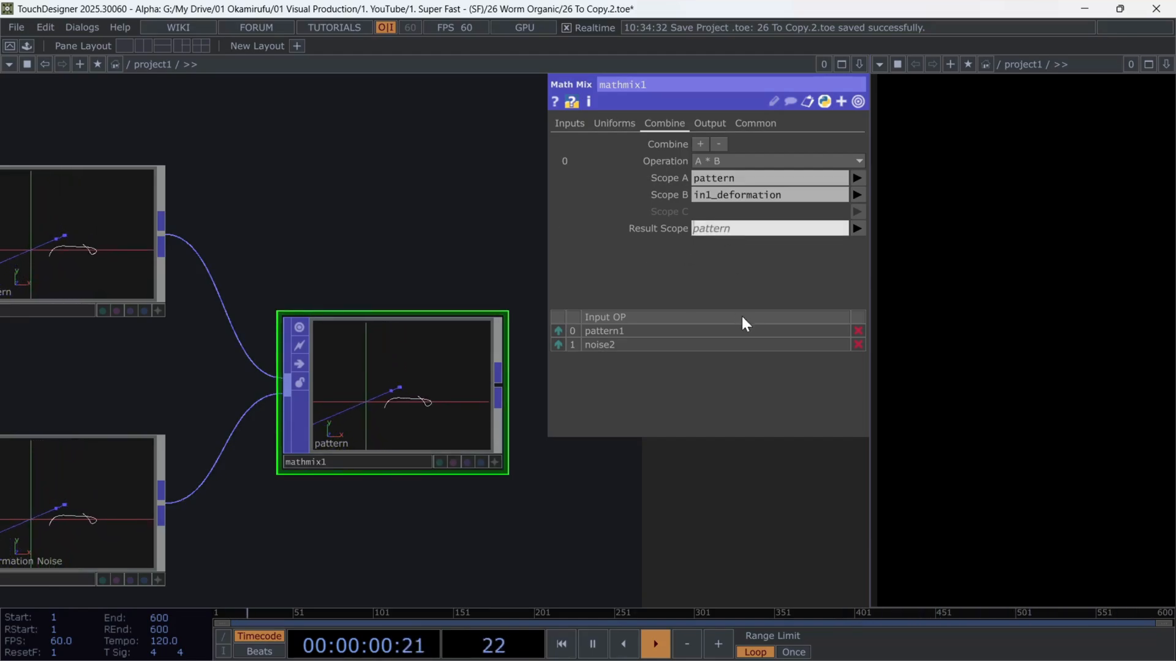
{"action": "type", "text": "radialsca"}
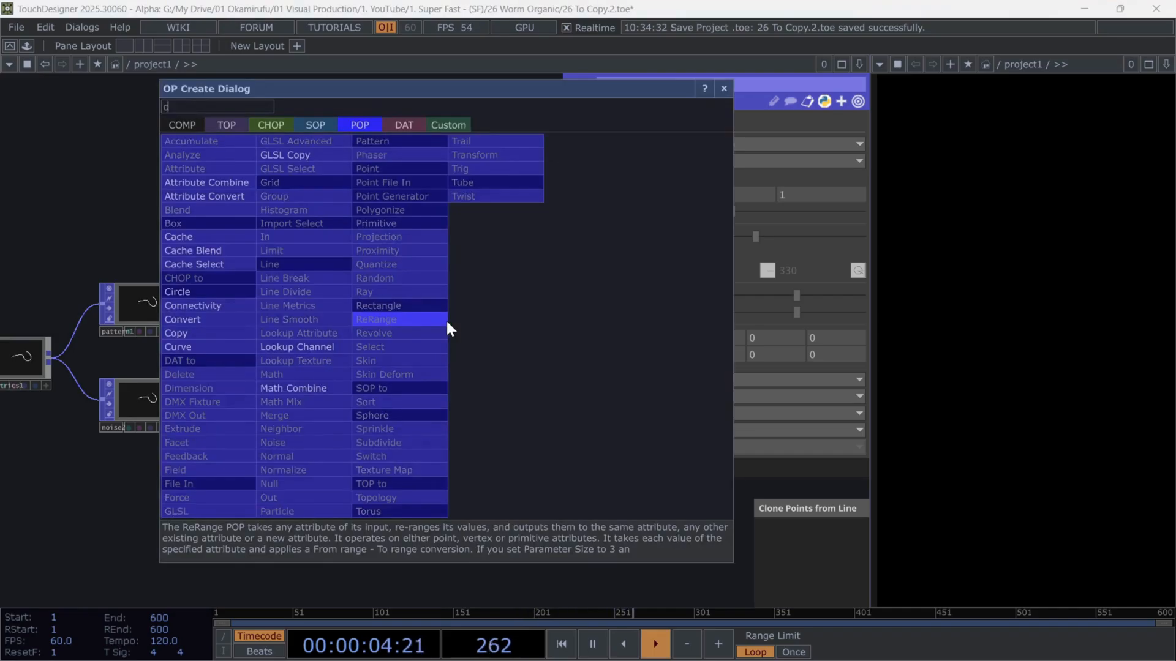
- Add a circle for copy1, scale copies by radialScale and rotate them to the Tan vector attribute
{"action": "left_click", "coordinate": [177, 292]}
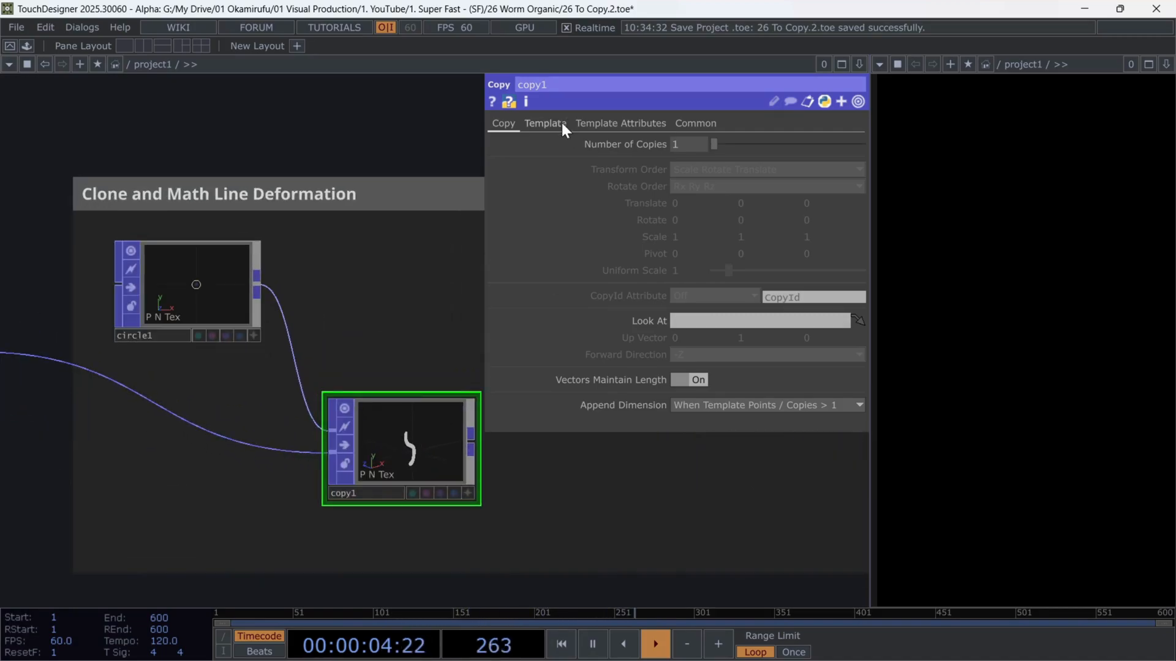
{"action": "left_click", "coordinate": [544, 123]}
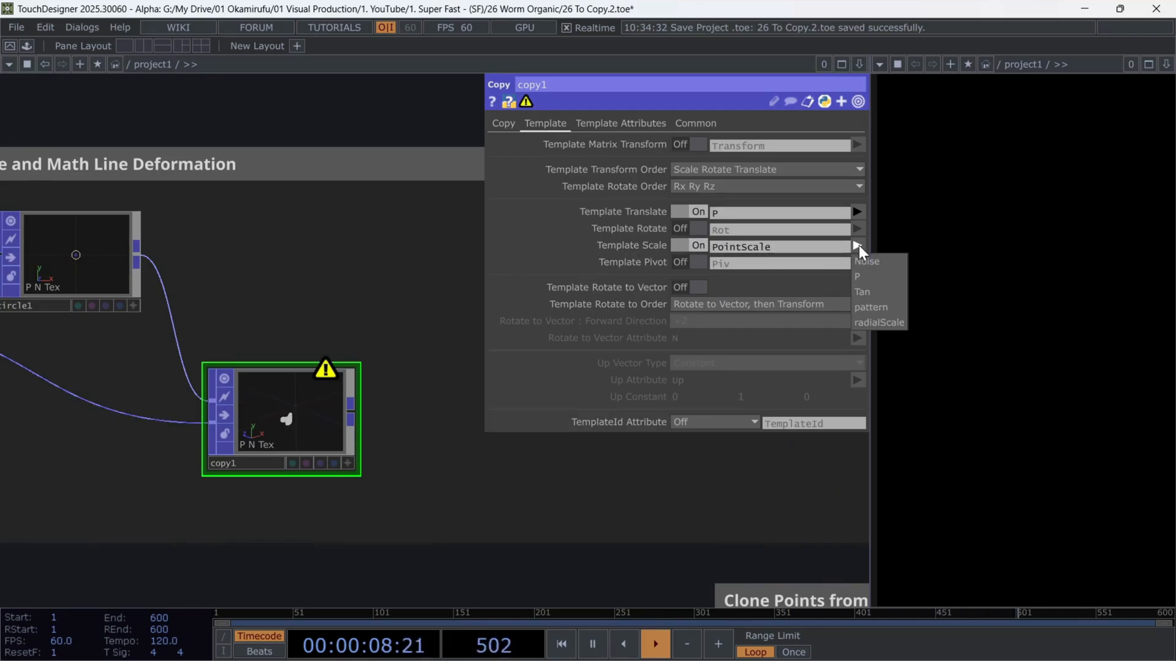
{"action": "left_click", "coordinate": [879, 323]}
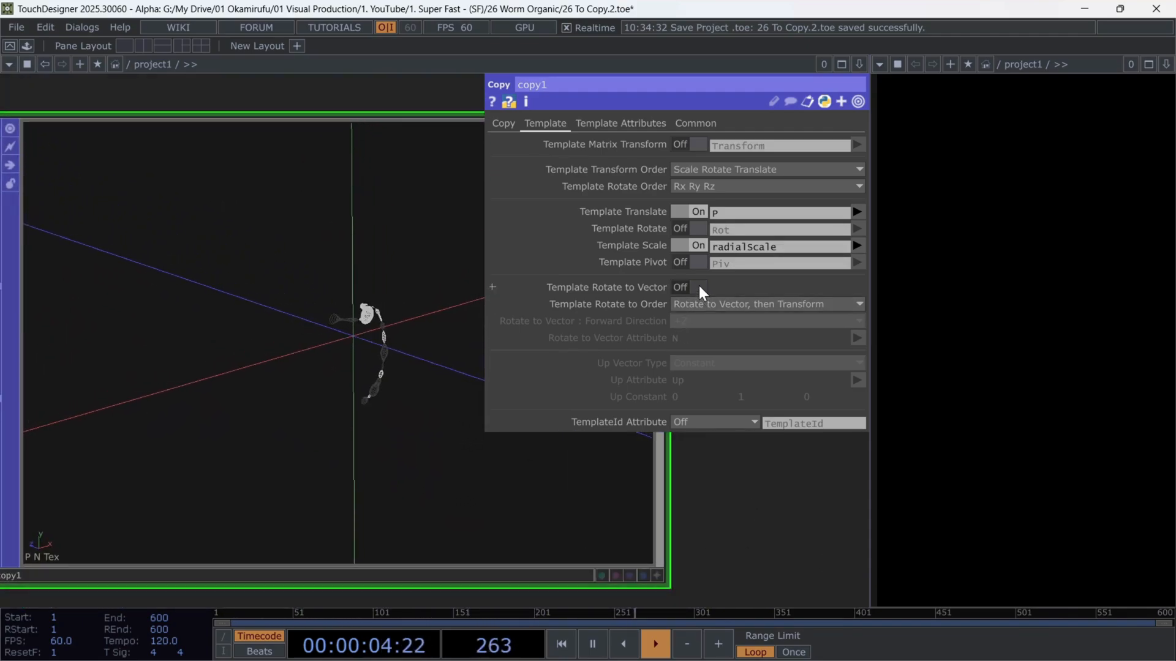
{"action": "left_click", "coordinate": [697, 287]}
{"action": "type", "text": "Tan"}
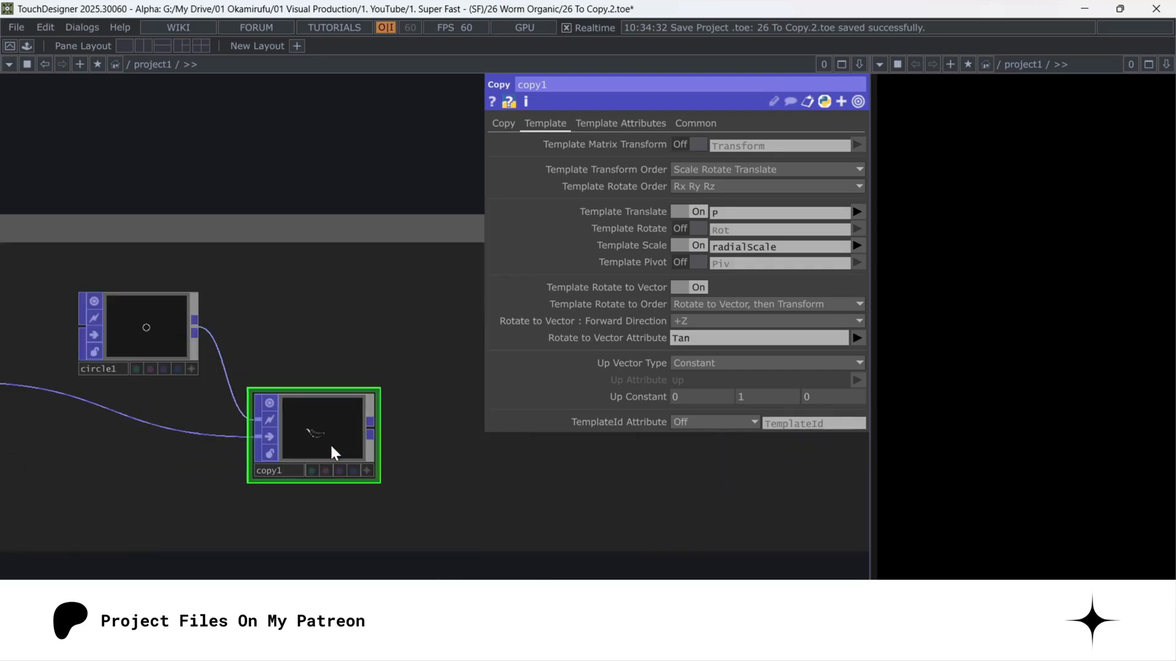
- Add a Skin POP after copy1 to skin the copied circles into a tube, then continue the chain
{"action": "type", "text": "ski"}
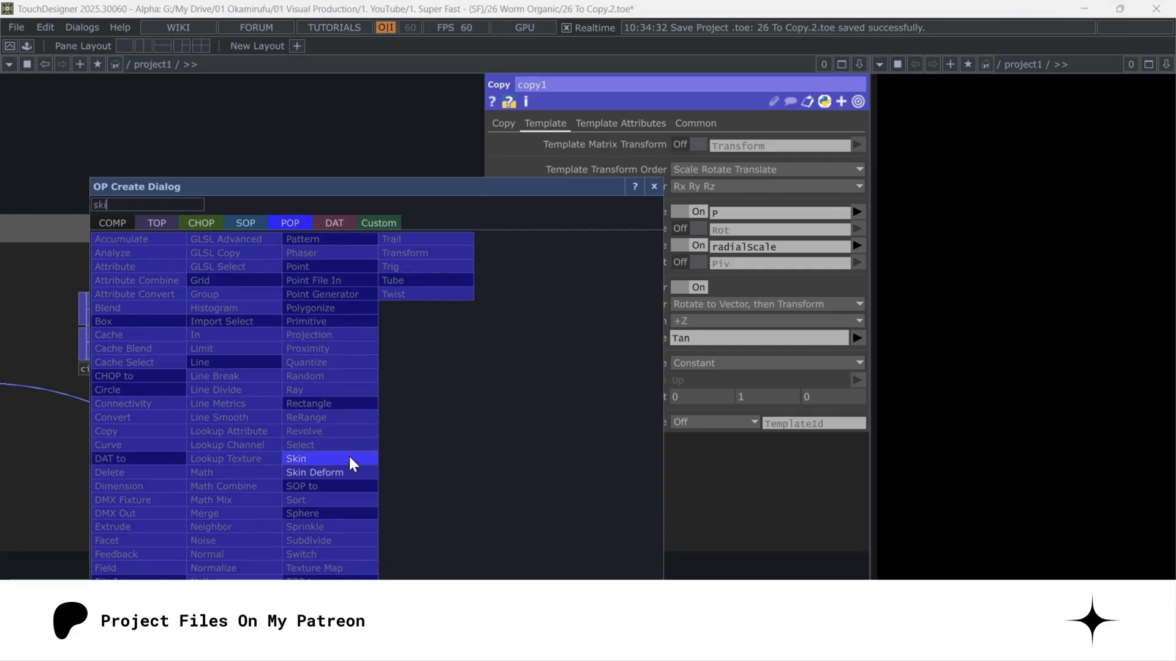
{"action": "left_click", "coordinate": [297, 458]}
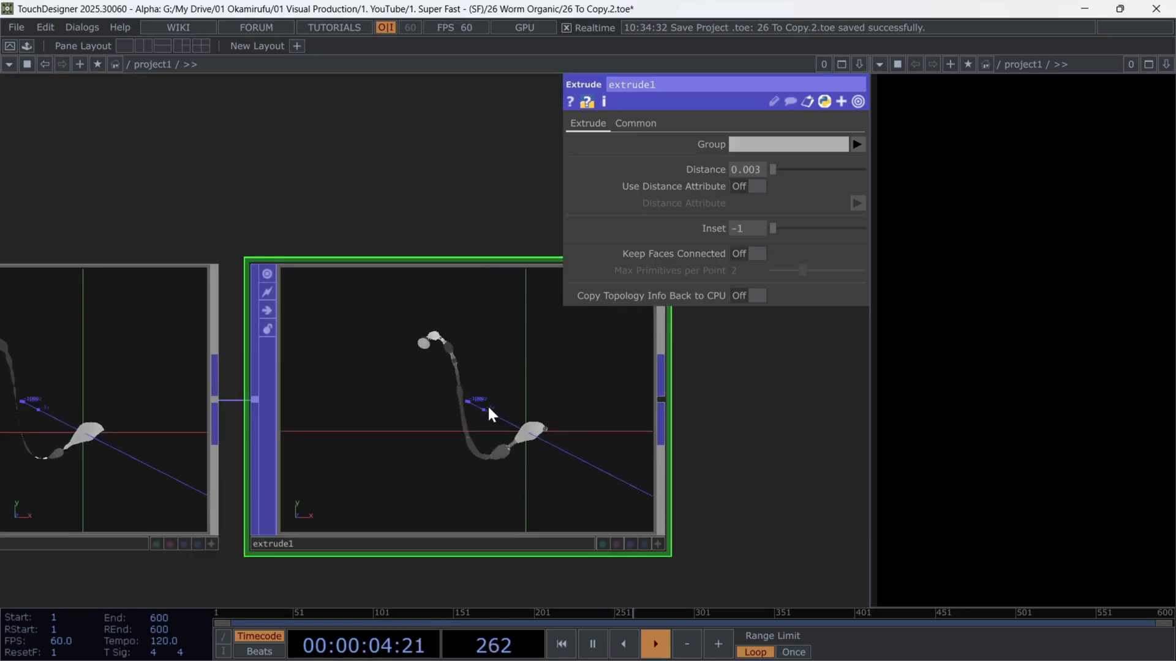
{"action": "double_click", "coordinate": [488, 416]}
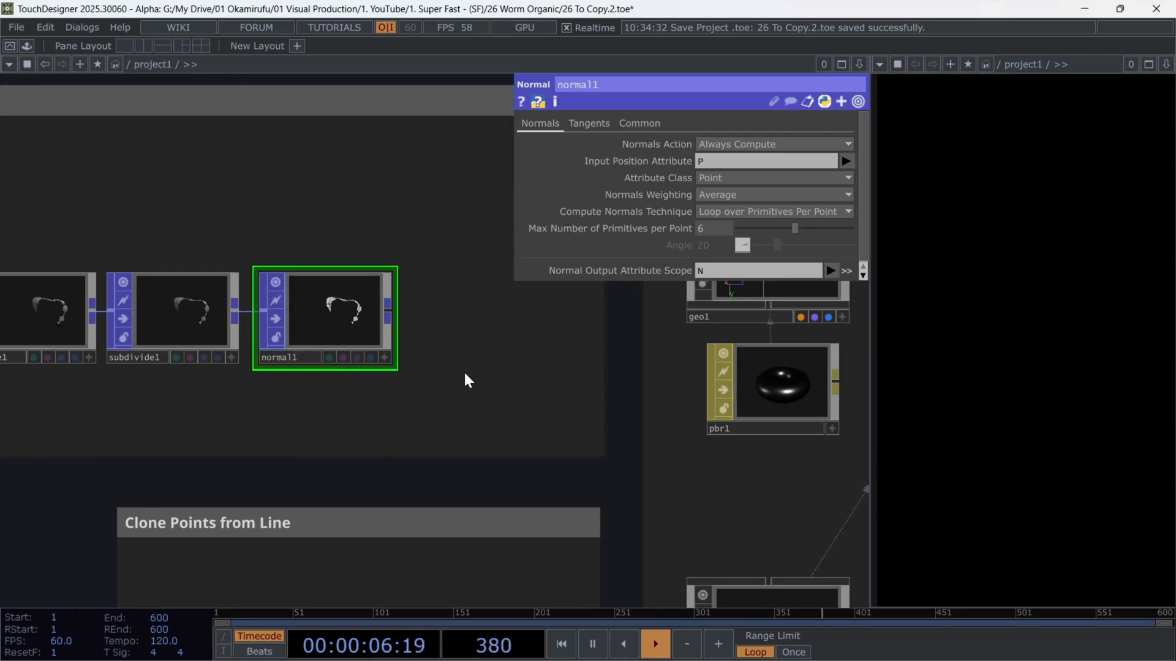
- Add a Transform POP after normal1 feeding geo1, then set trail1 Active off
{"action": "left_click", "coordinate": [45, 315]}
{"action": "type", "text": "t"}
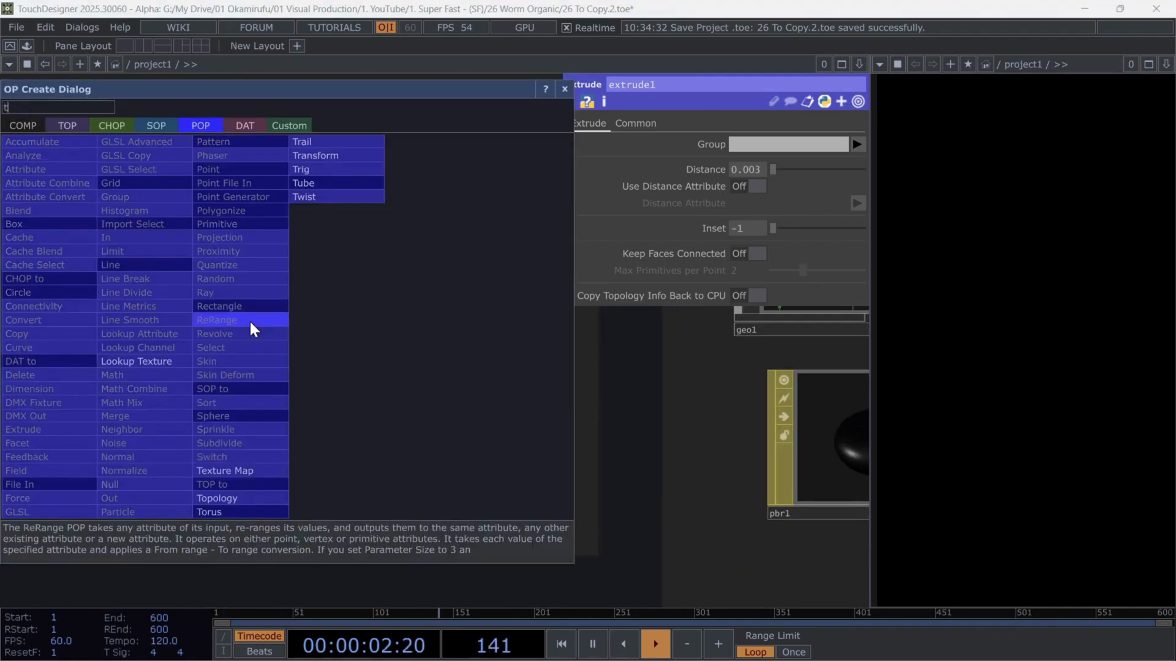
{"action": "left_click", "coordinate": [315, 155]}
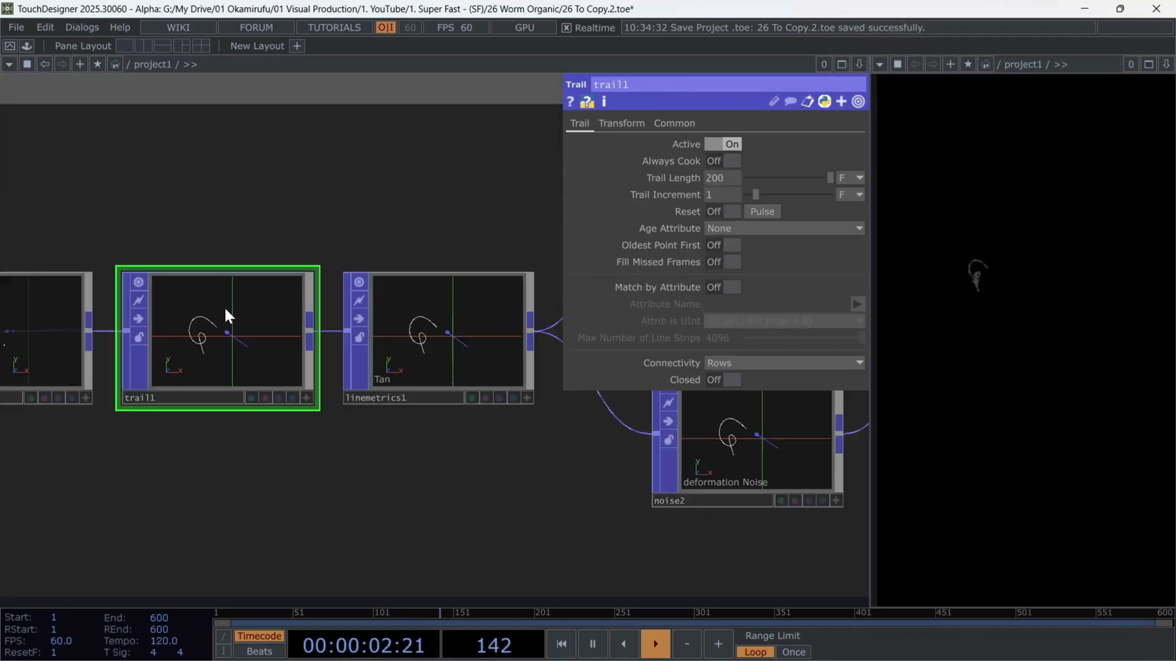
{"action": "left_click", "coordinate": [731, 144]}
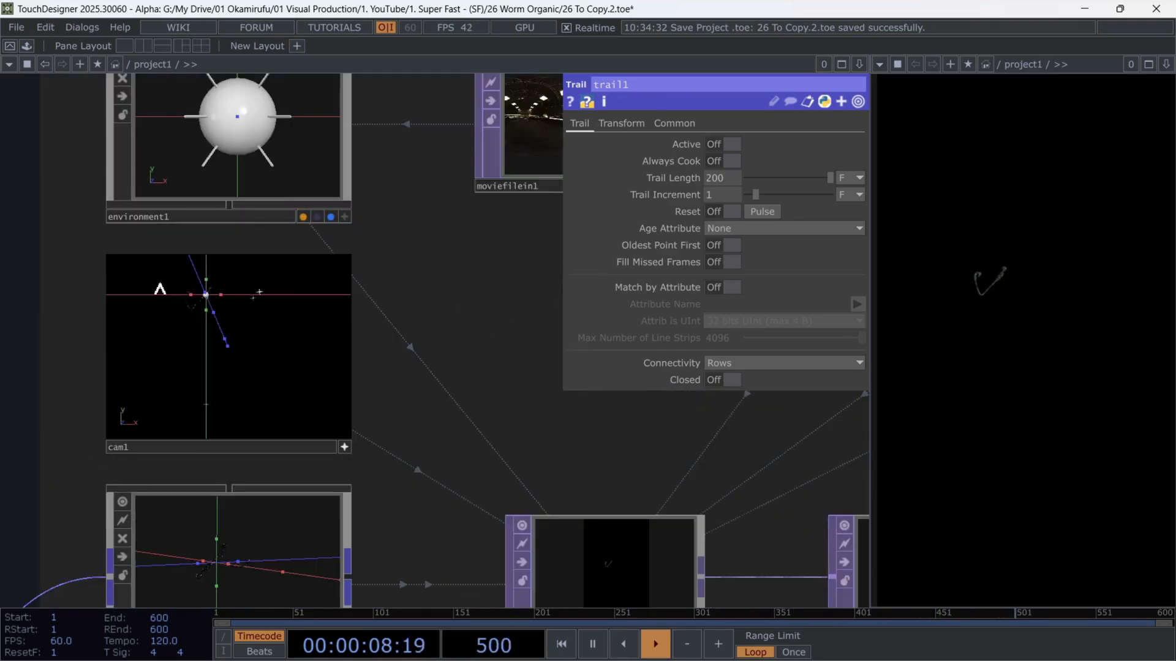
{"action": "left_click", "coordinate": [560, 644]}
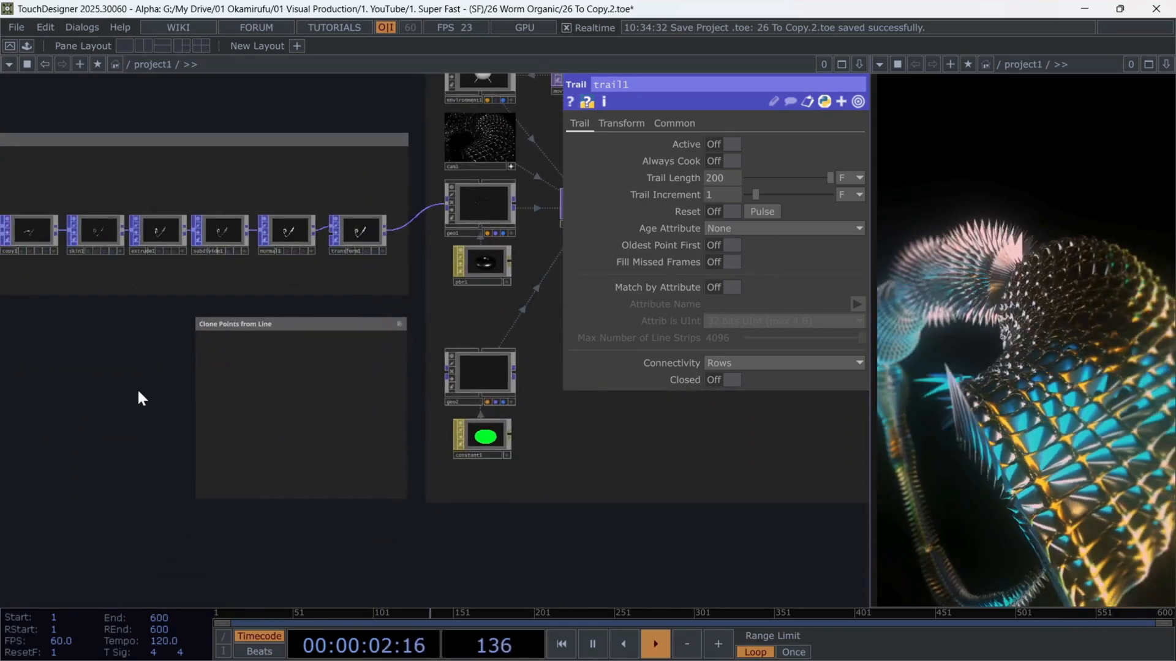
- Build a Points-to-Point-Primitives Convert and Transform (Uniform Scale 20) branch into geo2 with Translate X -0.1
{"action": "left_click", "coordinate": [310, 206]}
{"action": "type", "text": "tra"}
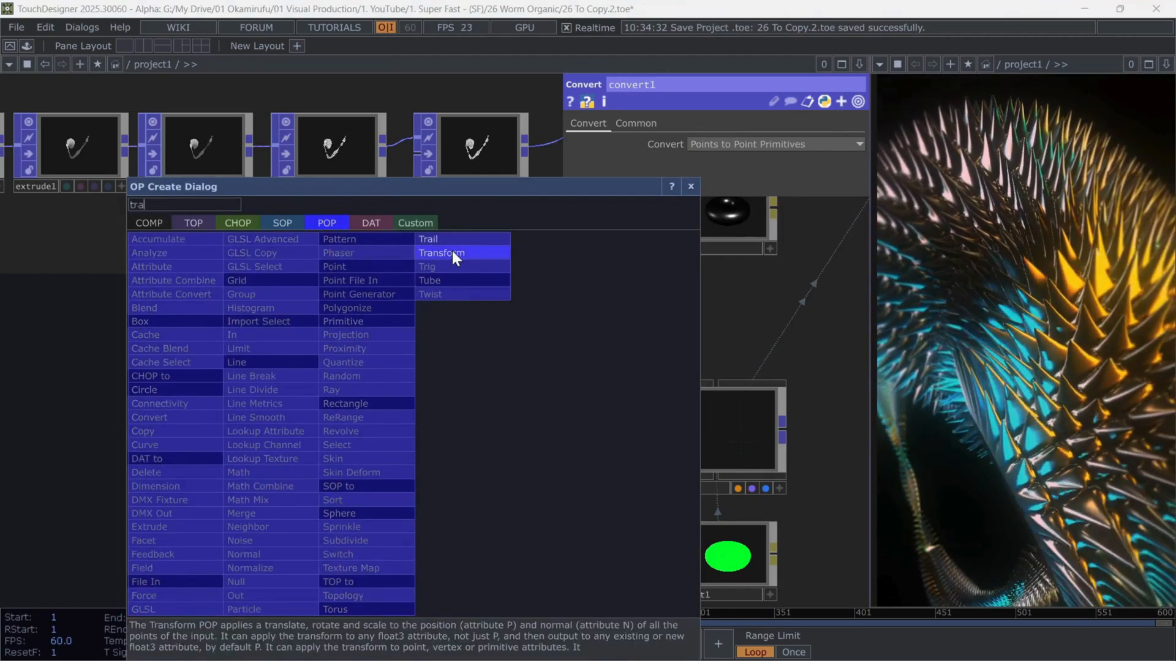
{"action": "double_click", "coordinate": [440, 253]}
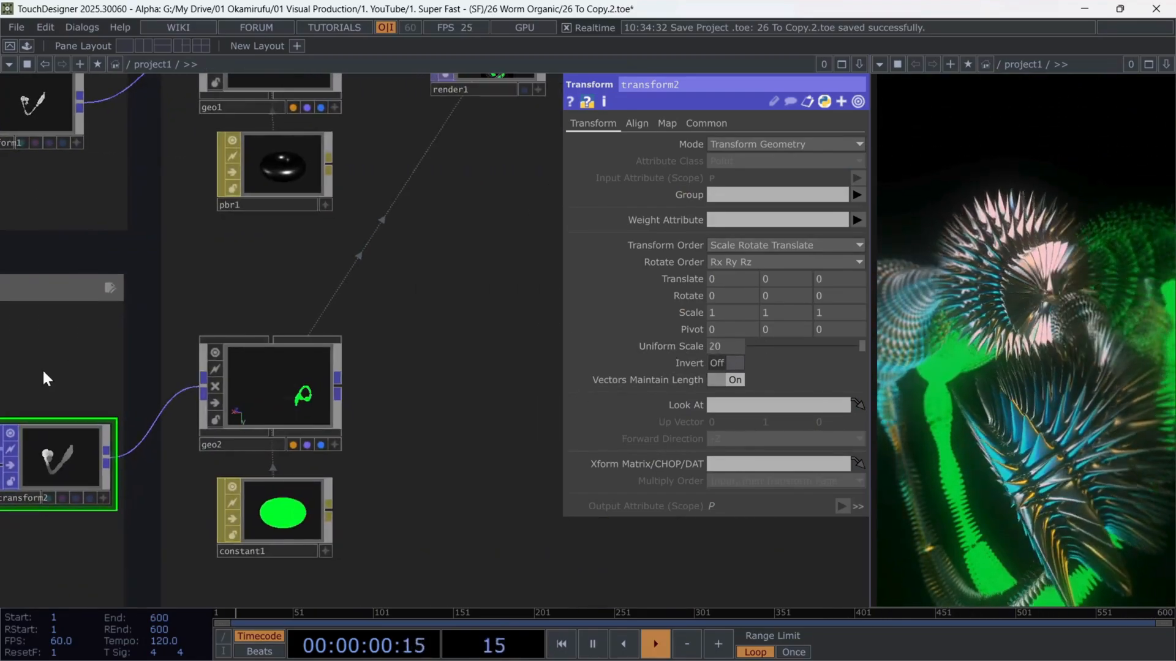
{"action": "left_click", "coordinate": [270, 393]}
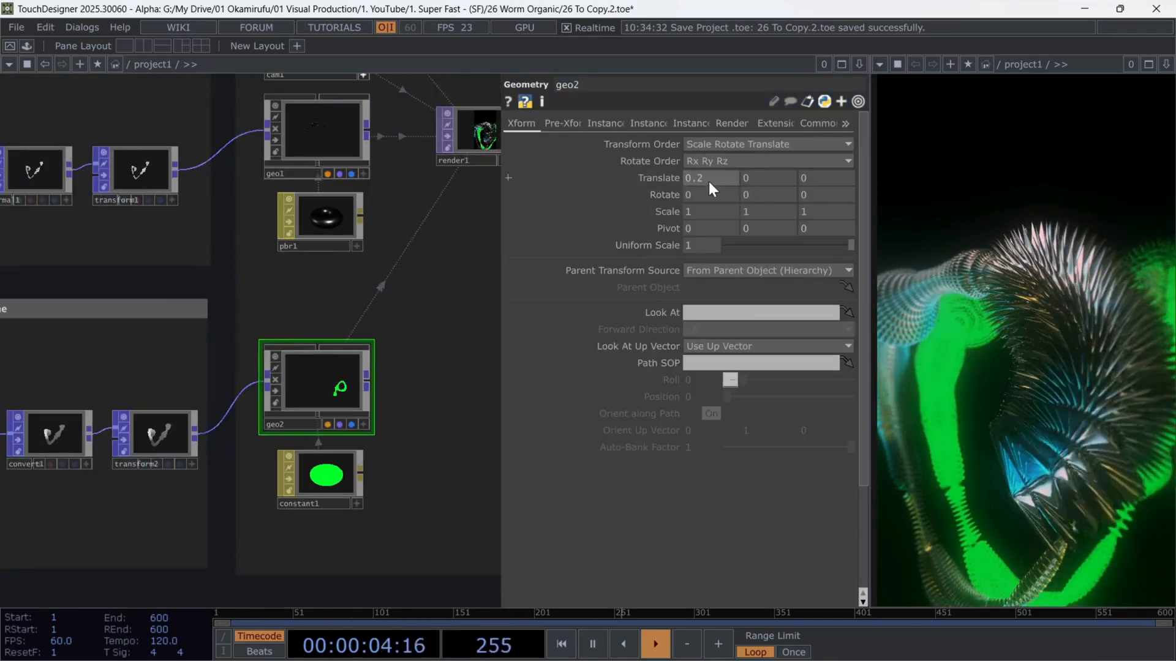
{"action": "type", "text": "-0.1"}
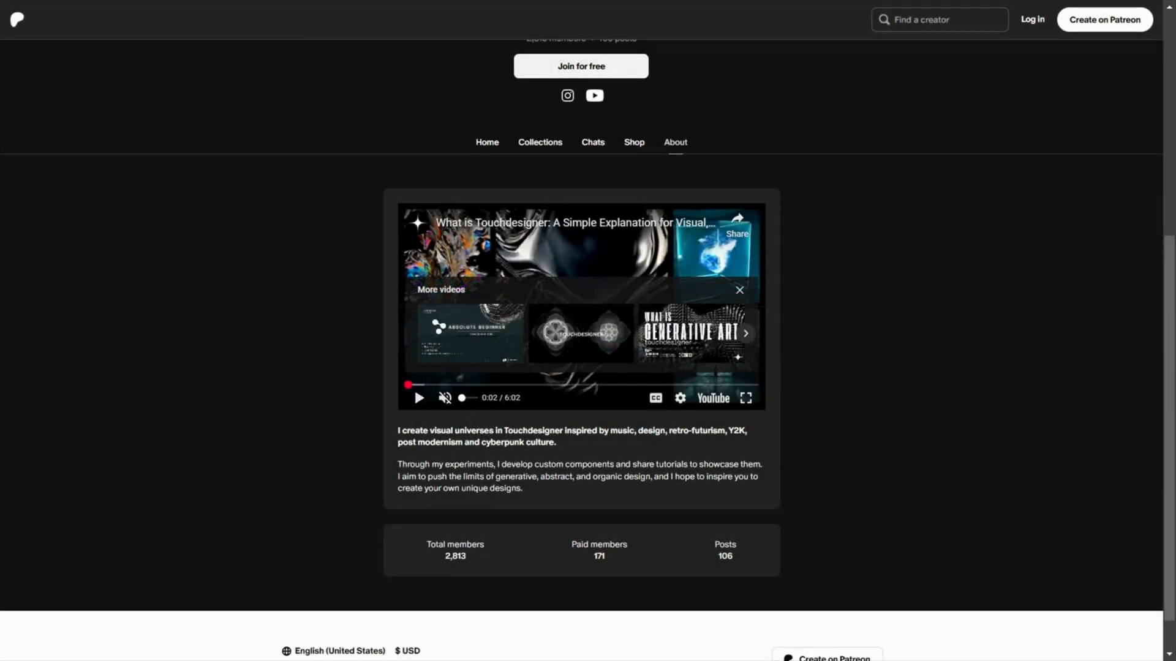
- Browse the creator's Patreon Collections page
{"action": "scroll", "scroll_direction": "up", "scroll_amount": 3}
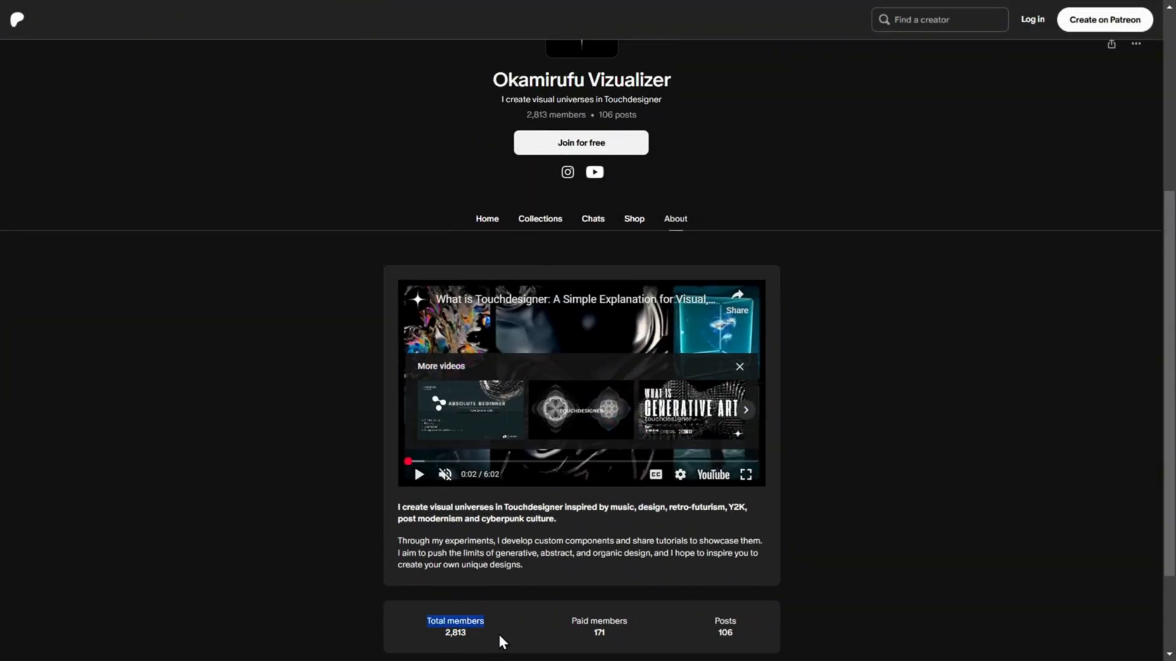
{"action": "left_click", "coordinate": [539, 218]}
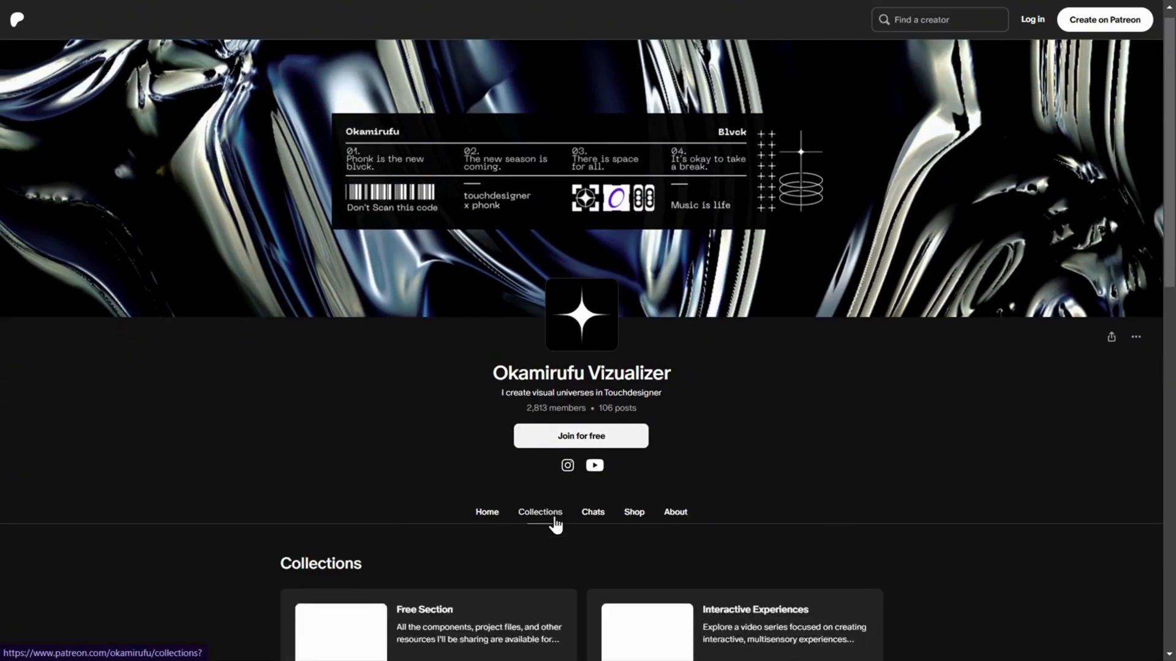
{"action": "scroll", "scroll_direction": "down", "scroll_amount": 3}
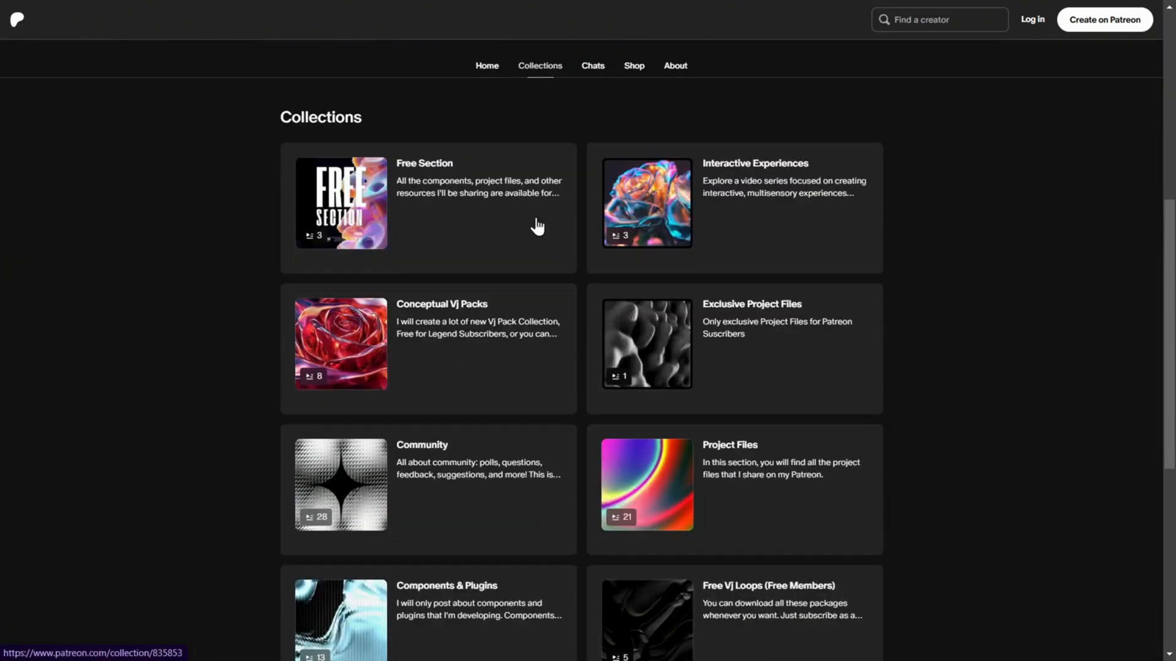
{"action": "scroll", "scroll_direction": "down", "scroll_amount": 3}
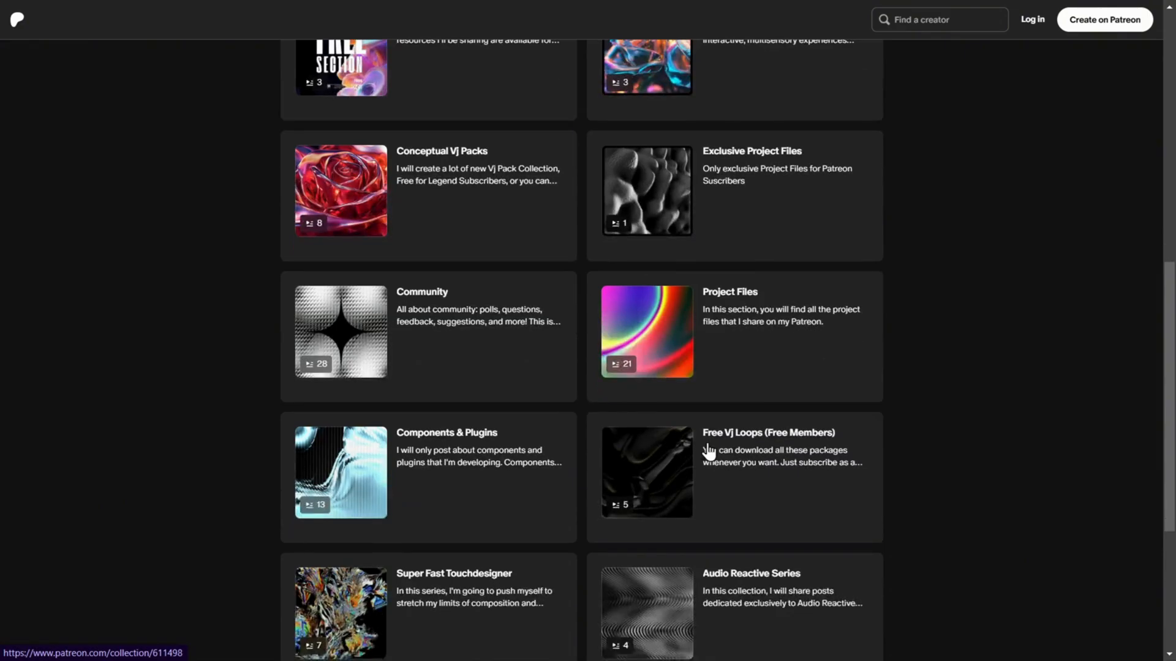
{"action": "mouse_move", "coordinate": [461, 446]}
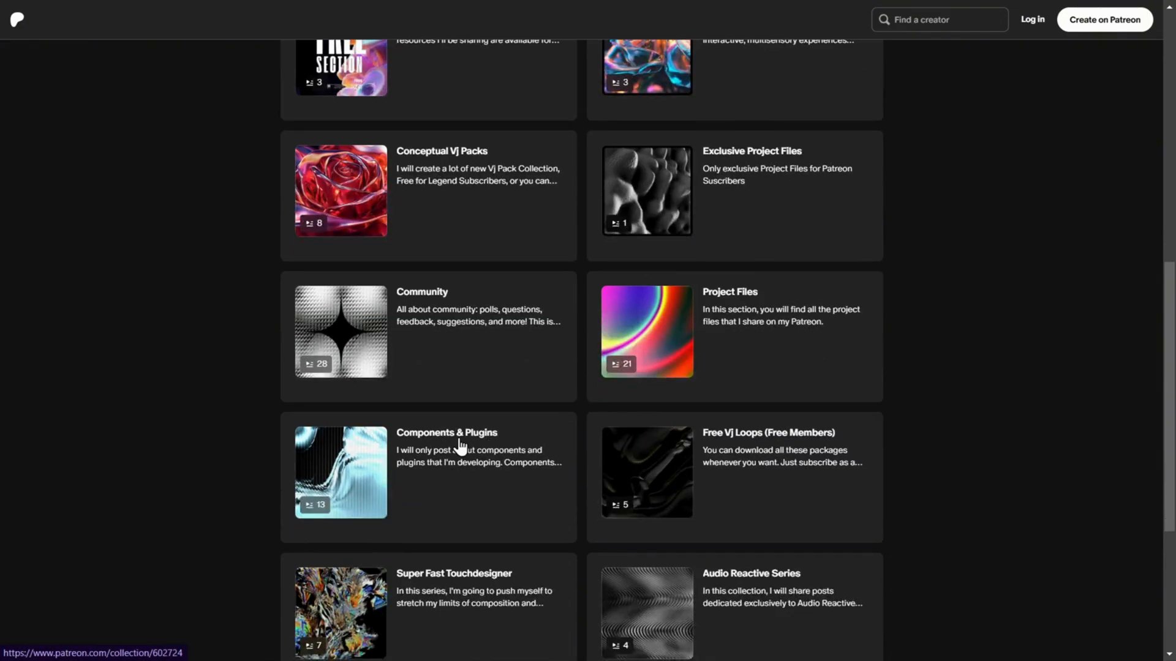
{"action": "scroll", "scroll_direction": "up", "scroll_amount": 3}
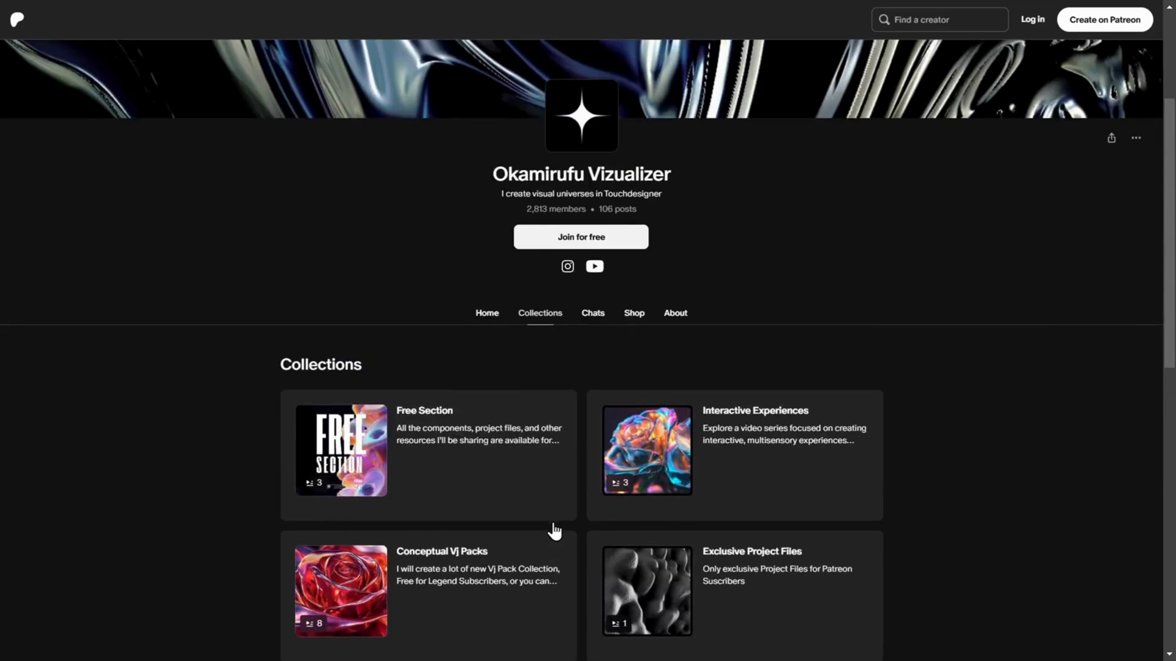
- Browse the Shop listing locked $25 project files and $9.99 VJ packs
{"action": "left_click", "coordinate": [632, 313]}
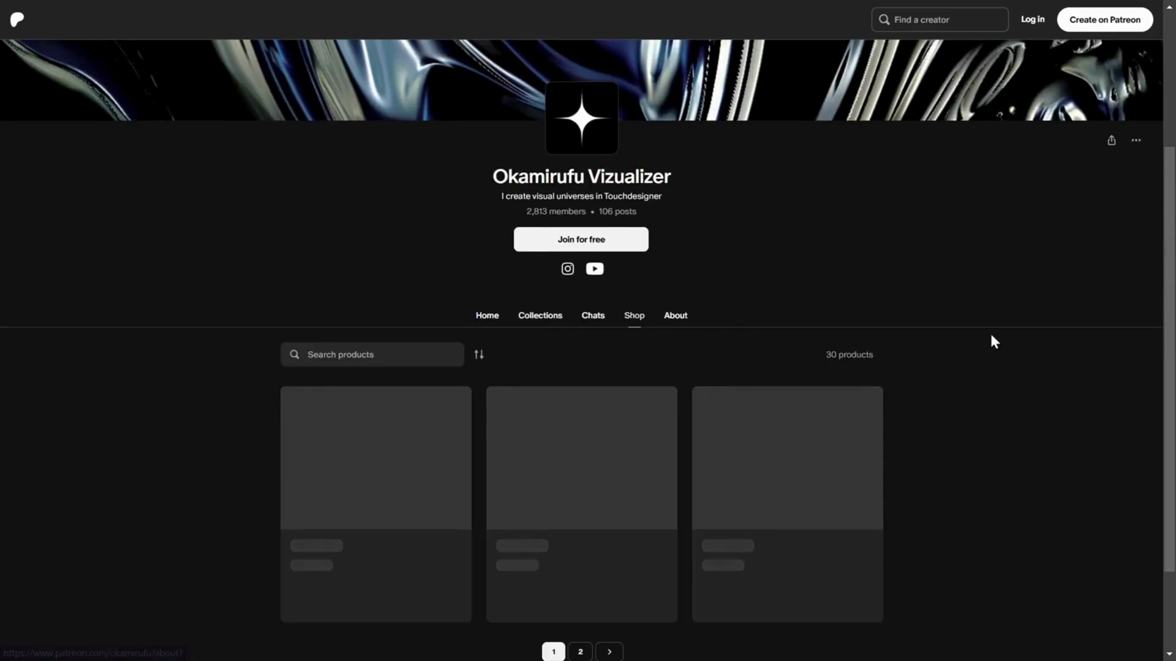
{"action": "scroll", "scroll_direction": "down", "scroll_amount": 3}
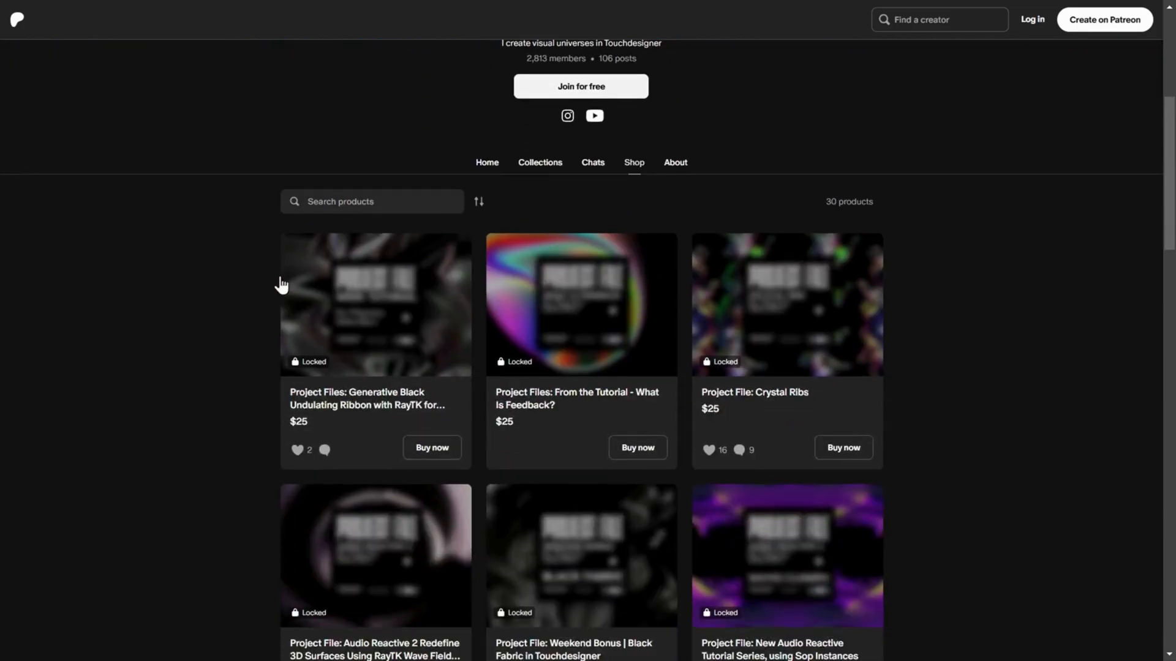
{"action": "scroll", "scroll_direction": "down", "scroll_amount": 3}
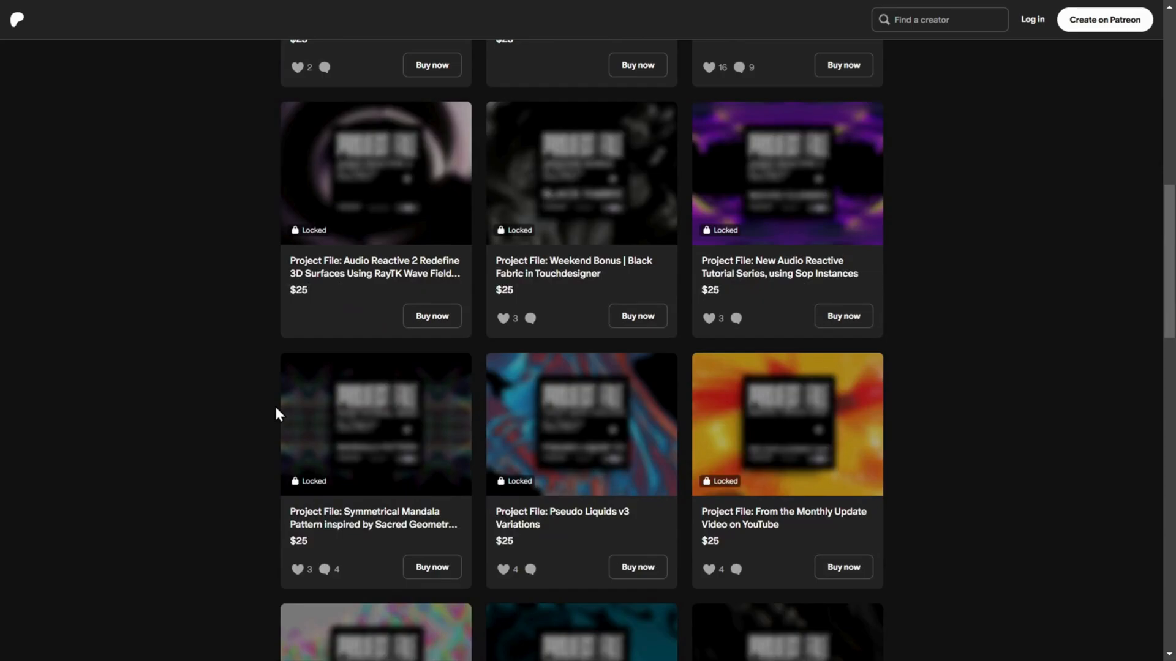
{"action": "scroll", "scroll_direction": "down", "scroll_amount": 3}
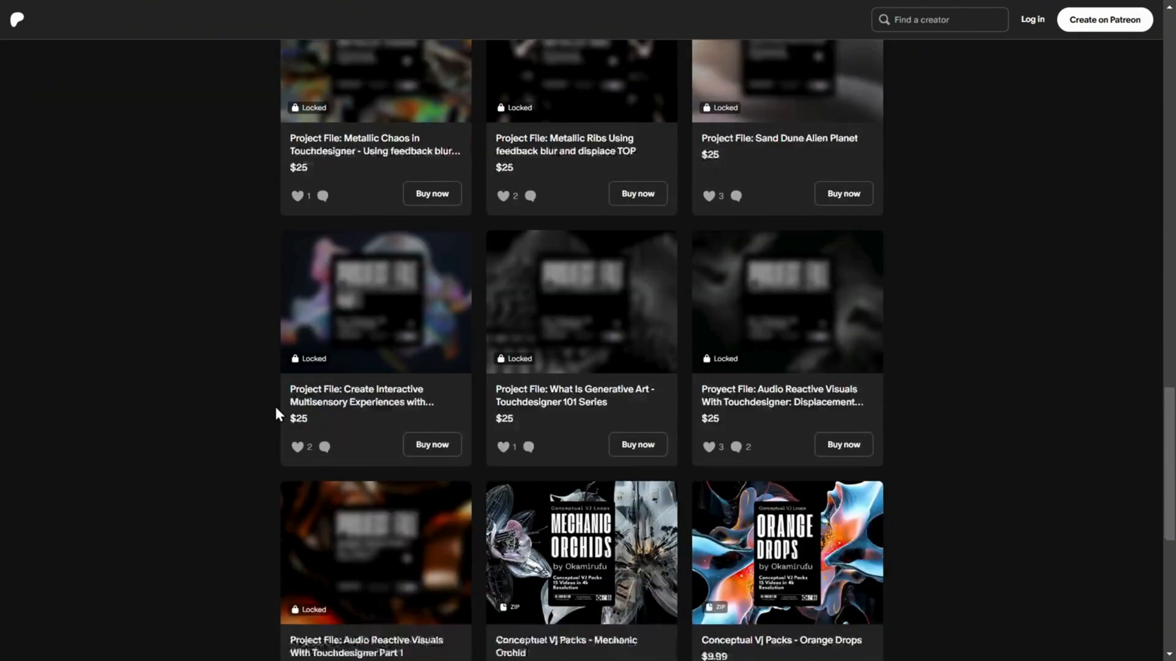
{"action": "scroll", "scroll_direction": "down", "scroll_amount": 3}
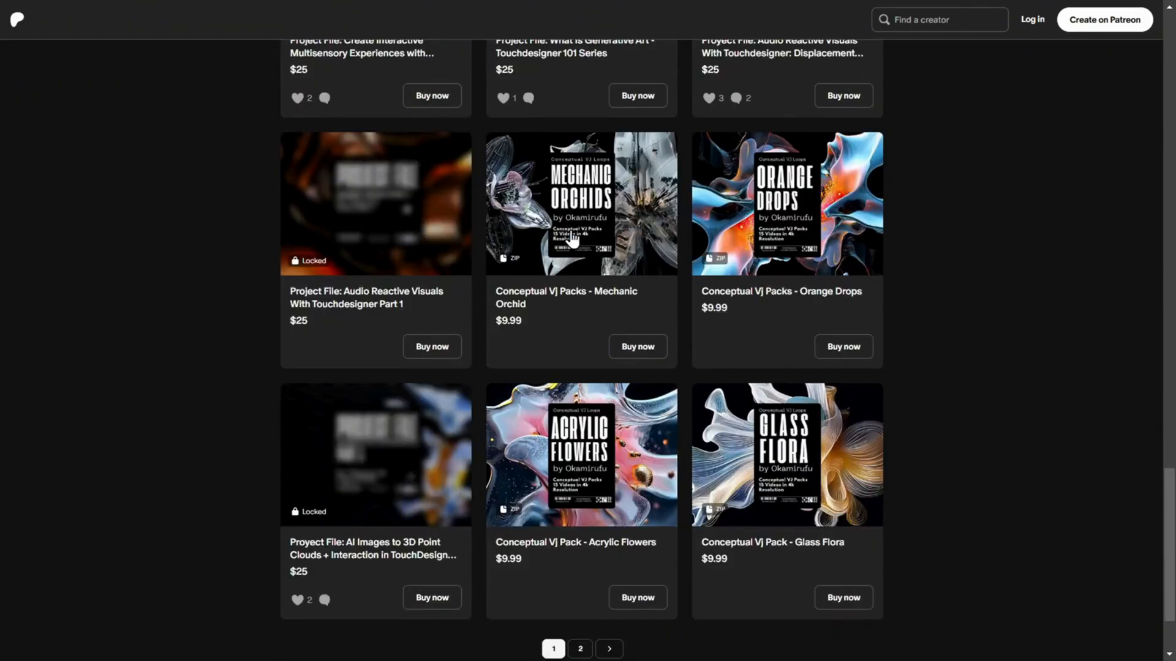